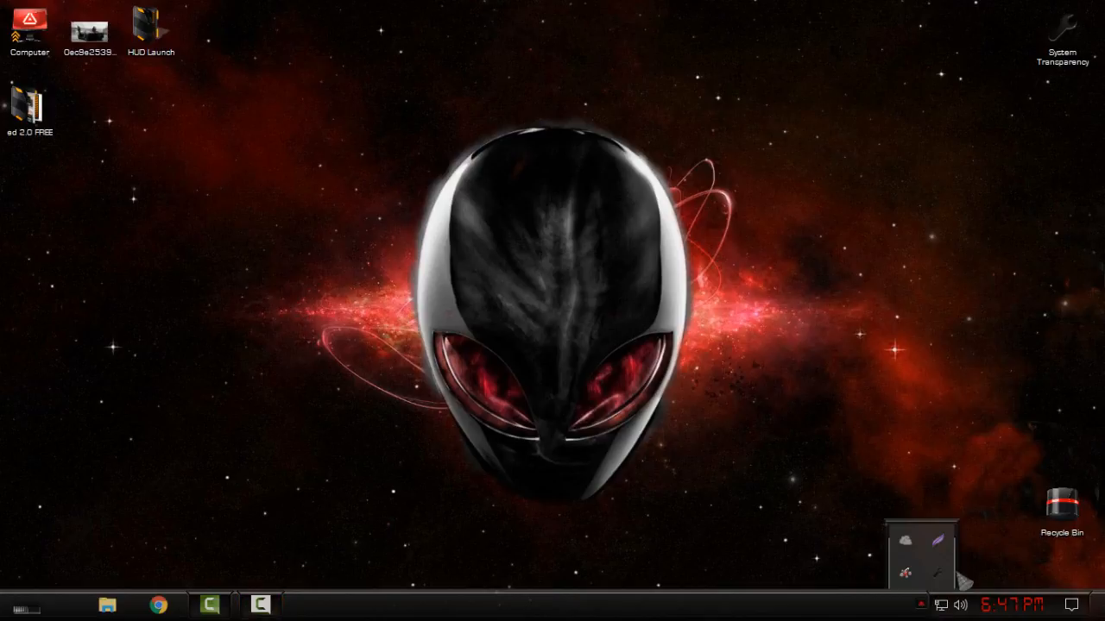
{"action": "mouse_move", "coordinate": [555, 316]}
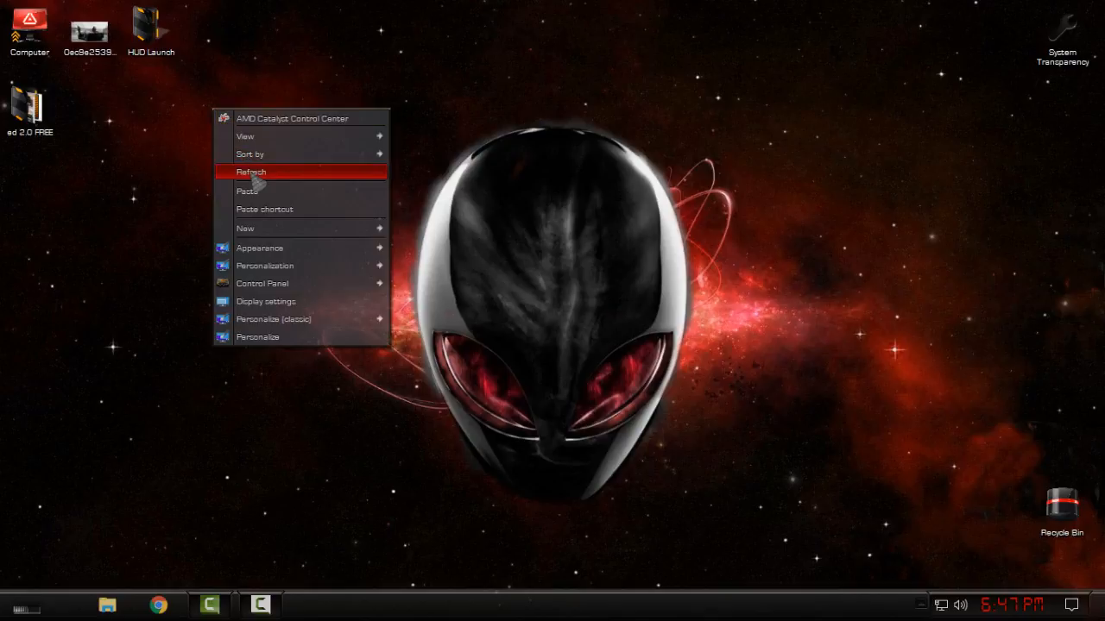
Step: Browse into the ed 2.0 FREE pack and its themes folder with the theme files
{"action": "left_click", "coordinate": [251, 173]}
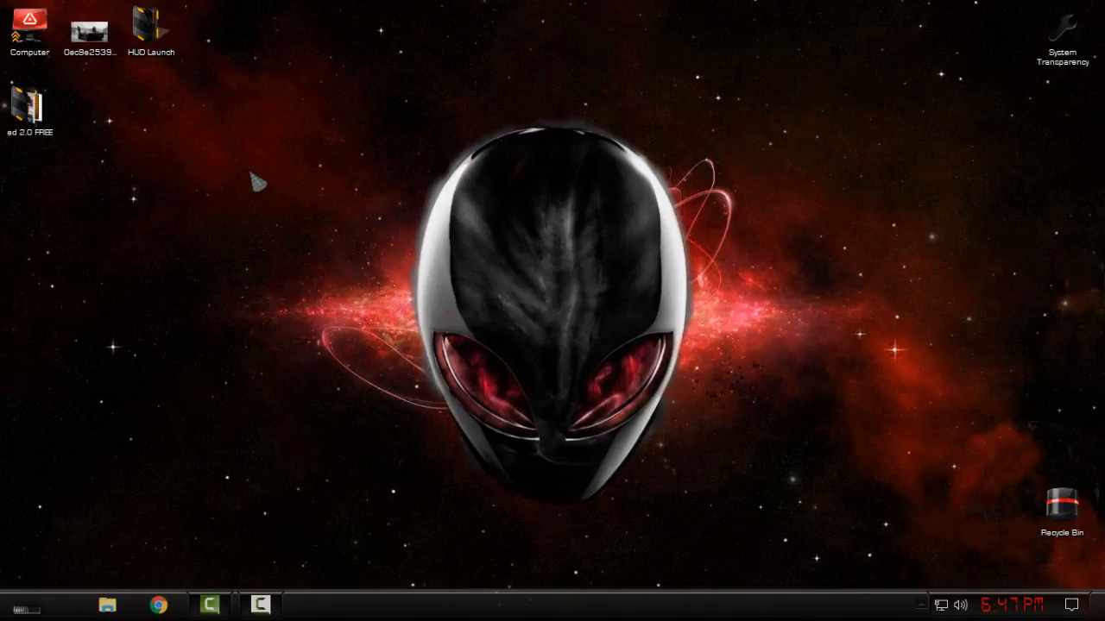
{"action": "double_click", "coordinate": [28, 104]}
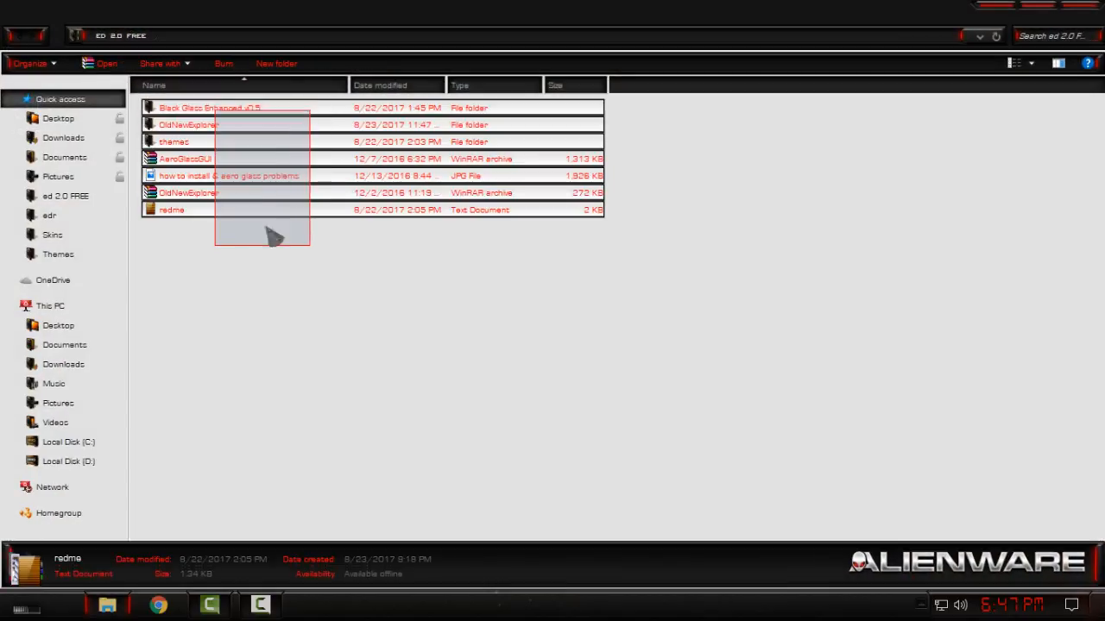
{"action": "left_click", "coordinate": [188, 193]}
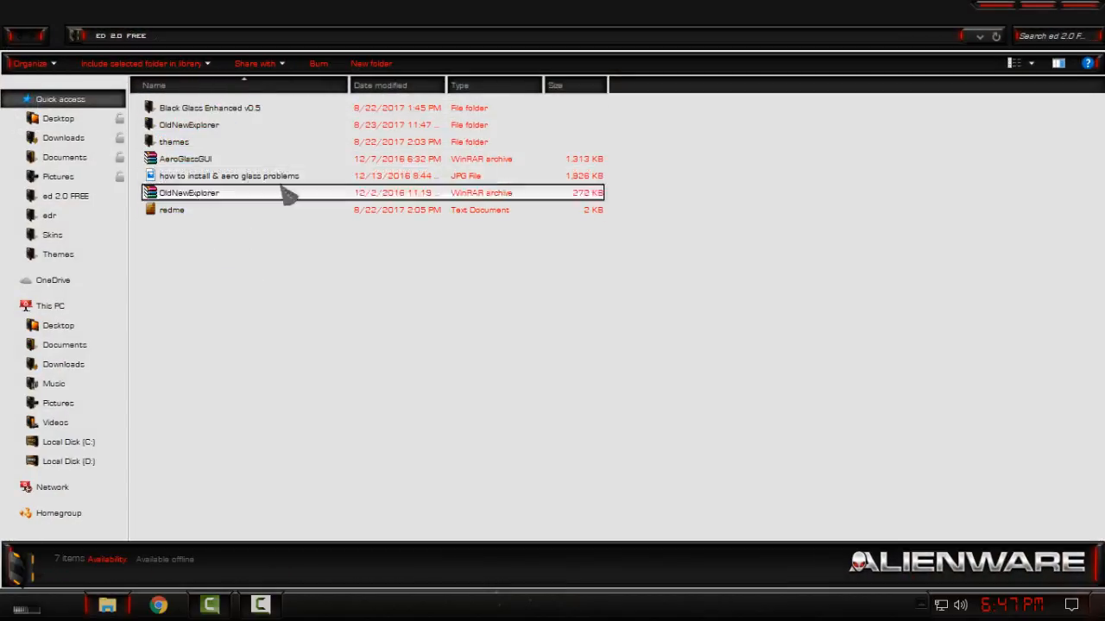
{"action": "left_click", "coordinate": [228, 176]}
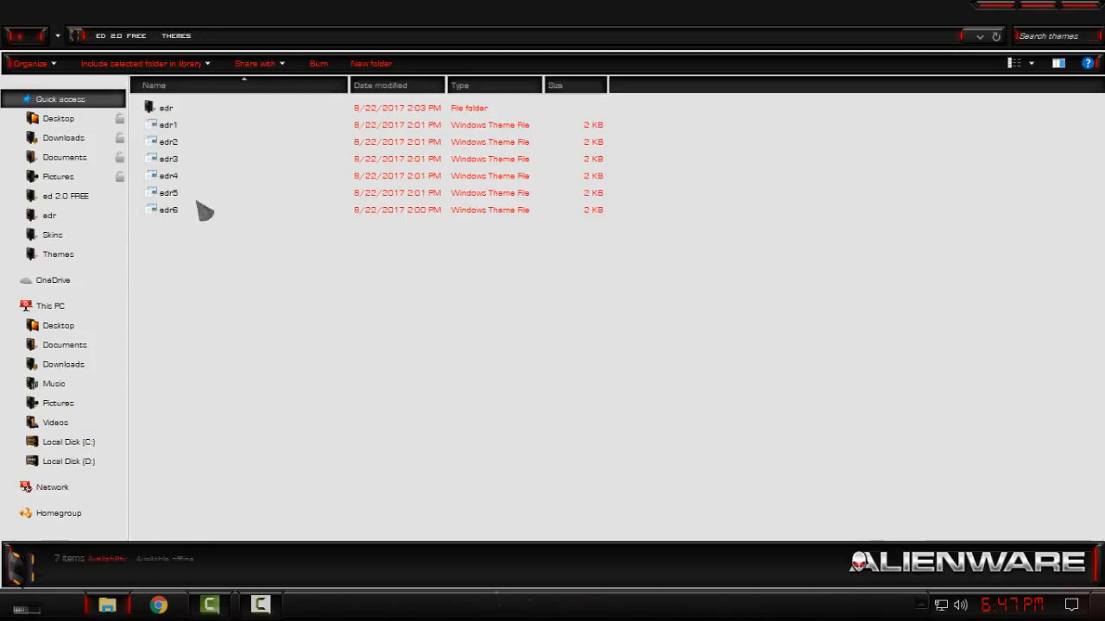
{"action": "right_click", "coordinate": [207, 210]}
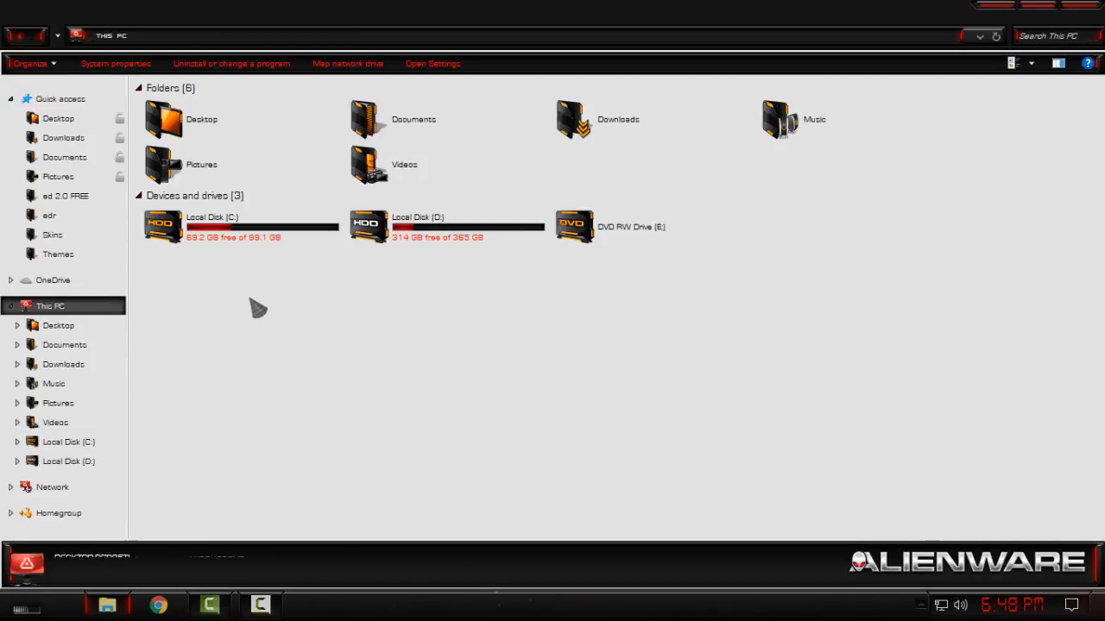
Step: Go to Local Disk (C:) and enter a folder on it
{"action": "left_click", "coordinate": [242, 226]}
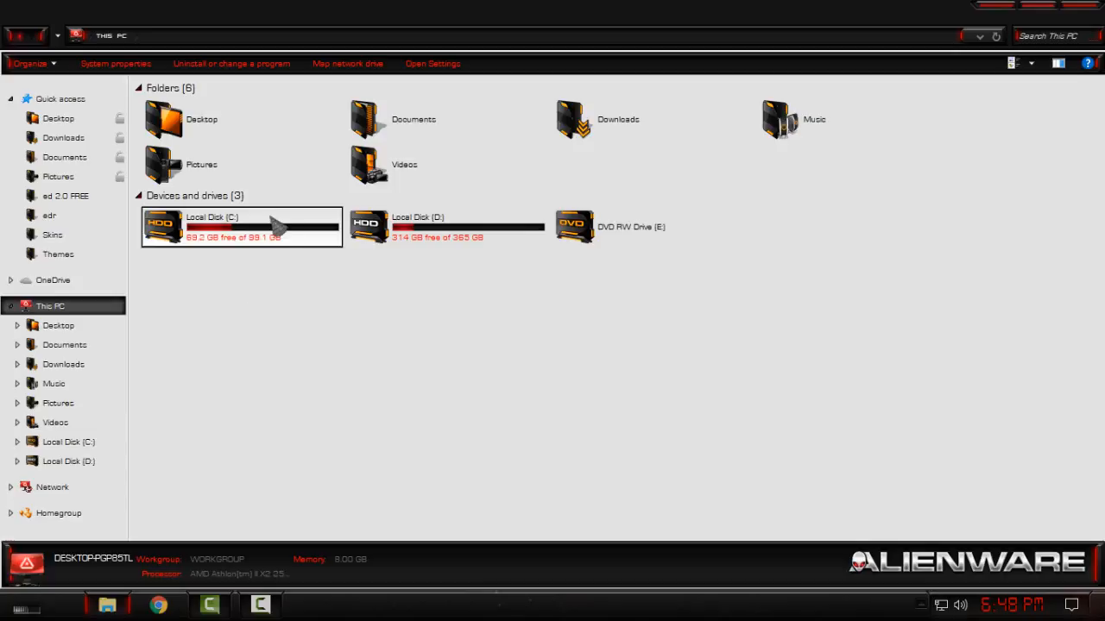
{"action": "double_click", "coordinate": [211, 226]}
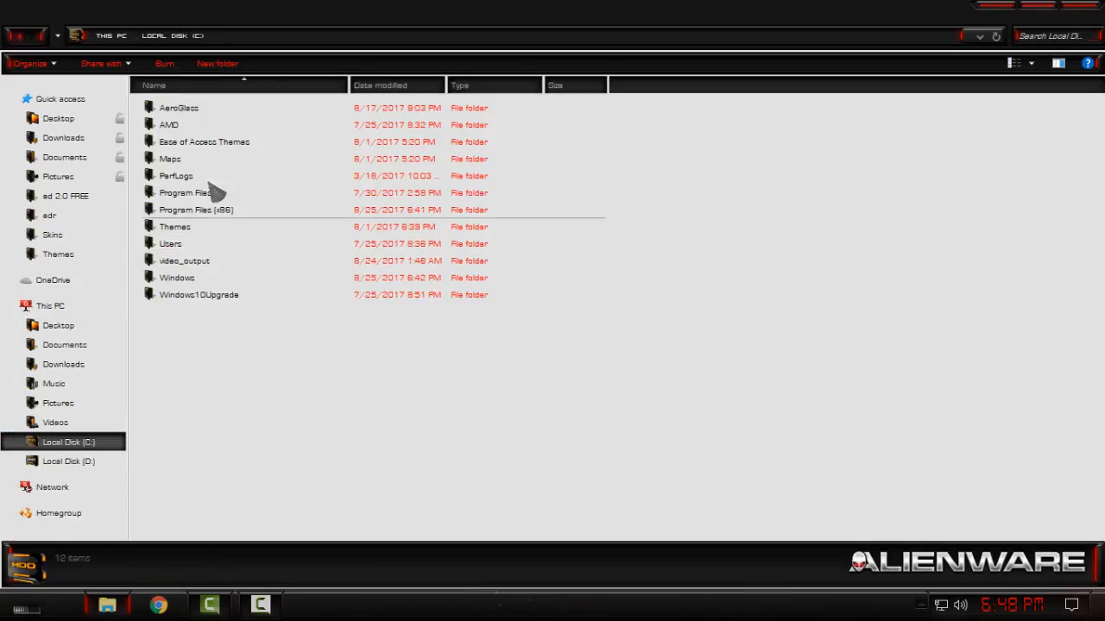
{"action": "left_click", "coordinate": [199, 293]}
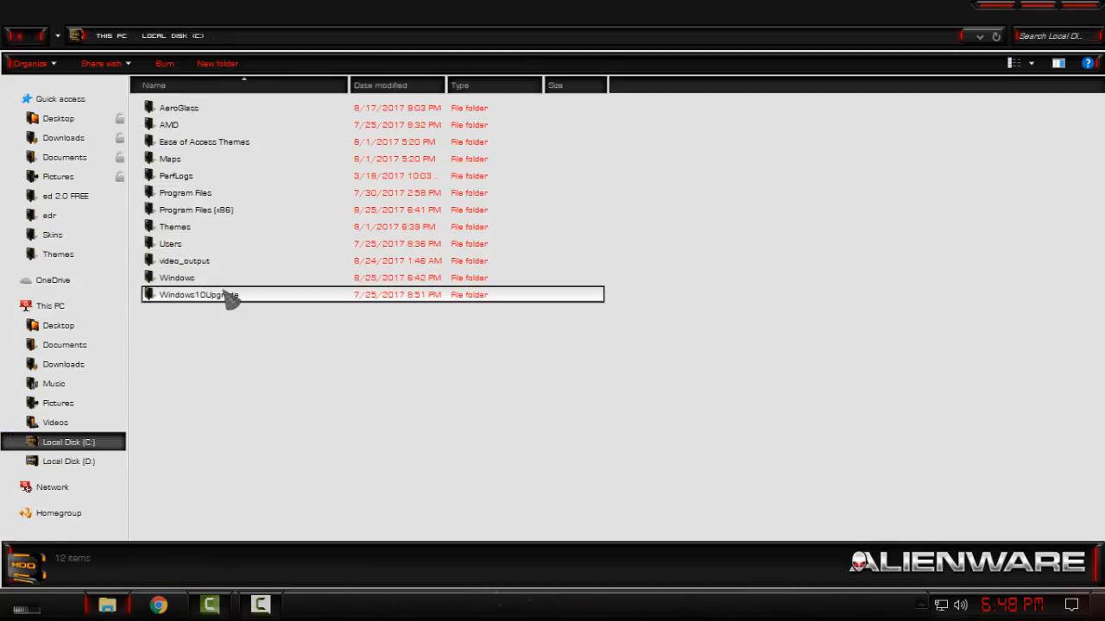
{"action": "double_click", "coordinate": [176, 276]}
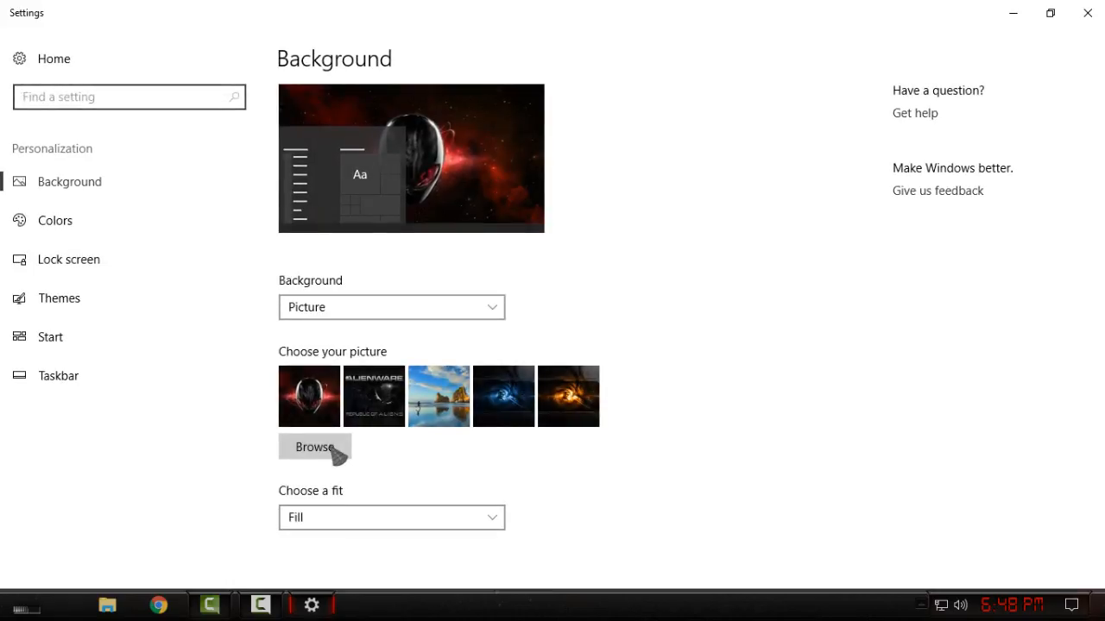
Step: Choose the elegant dark red 2.0 v1 theme from the installed themes list
{"action": "left_click", "coordinate": [59, 297]}
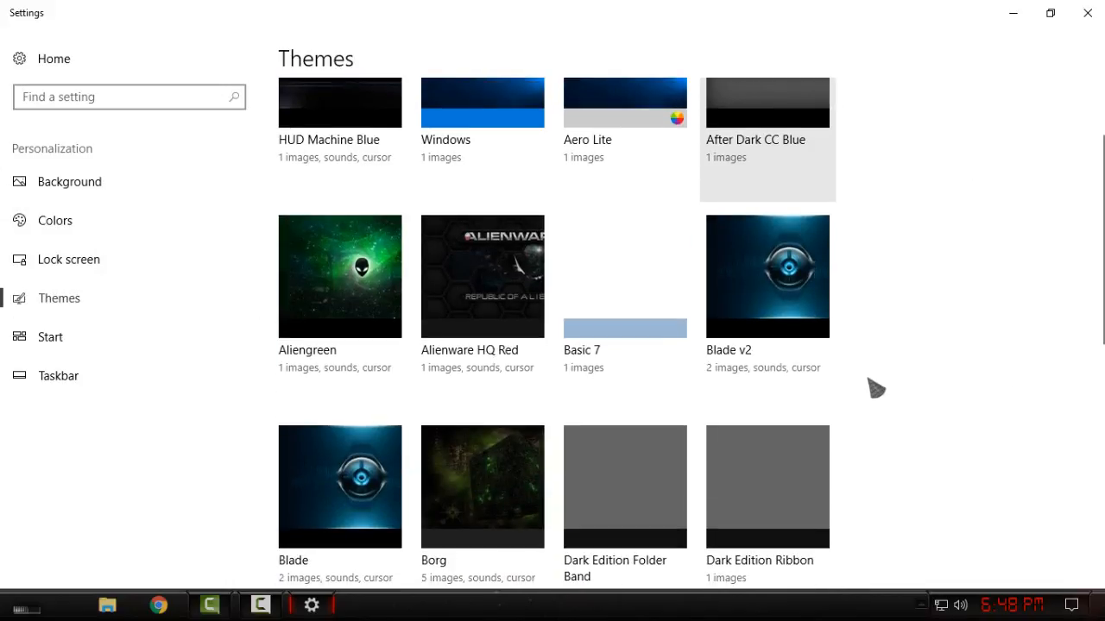
{"action": "scroll", "scroll_direction": "down", "scroll_amount": 3}
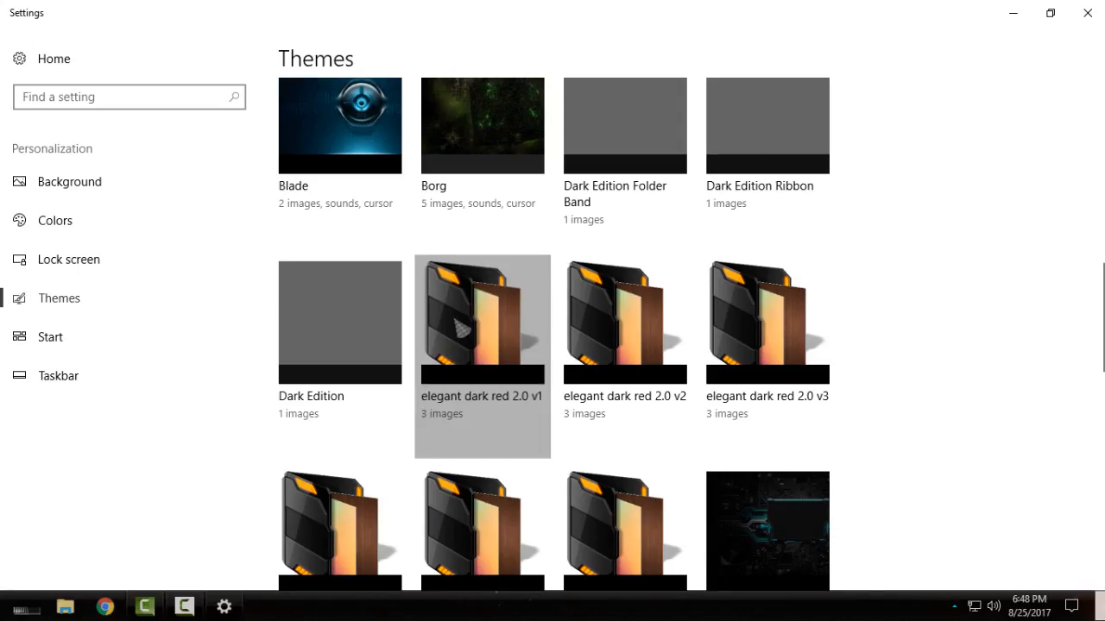
{"action": "mouse_move", "coordinate": [456, 324]}
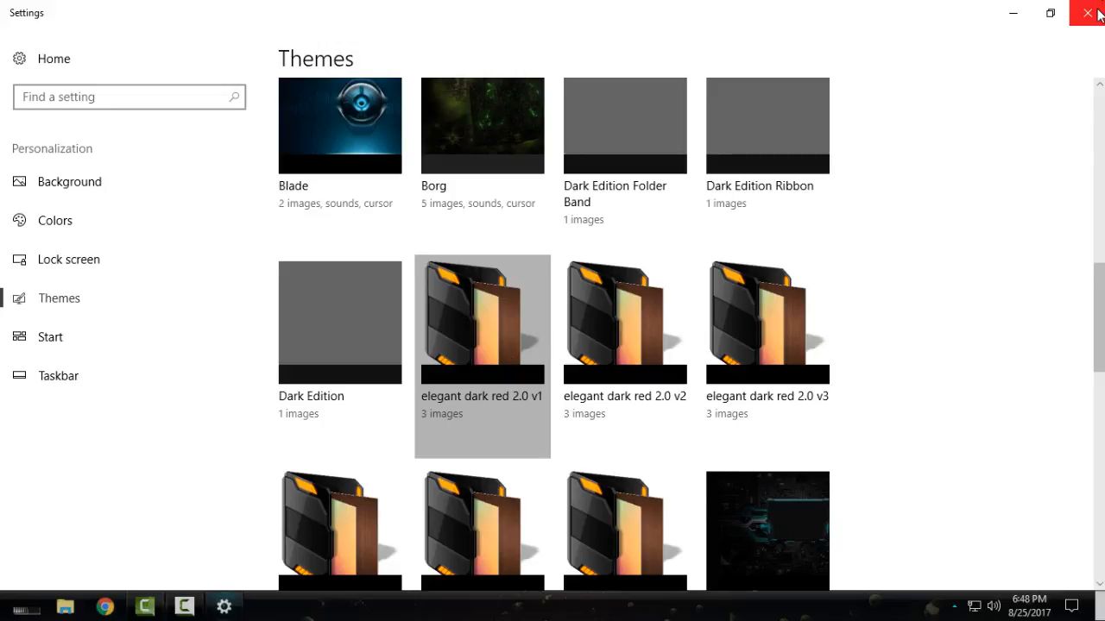
Step: Set the black Lamborghini picture from the desktop as the background via Photos
{"action": "left_click", "coordinate": [1087, 14]}
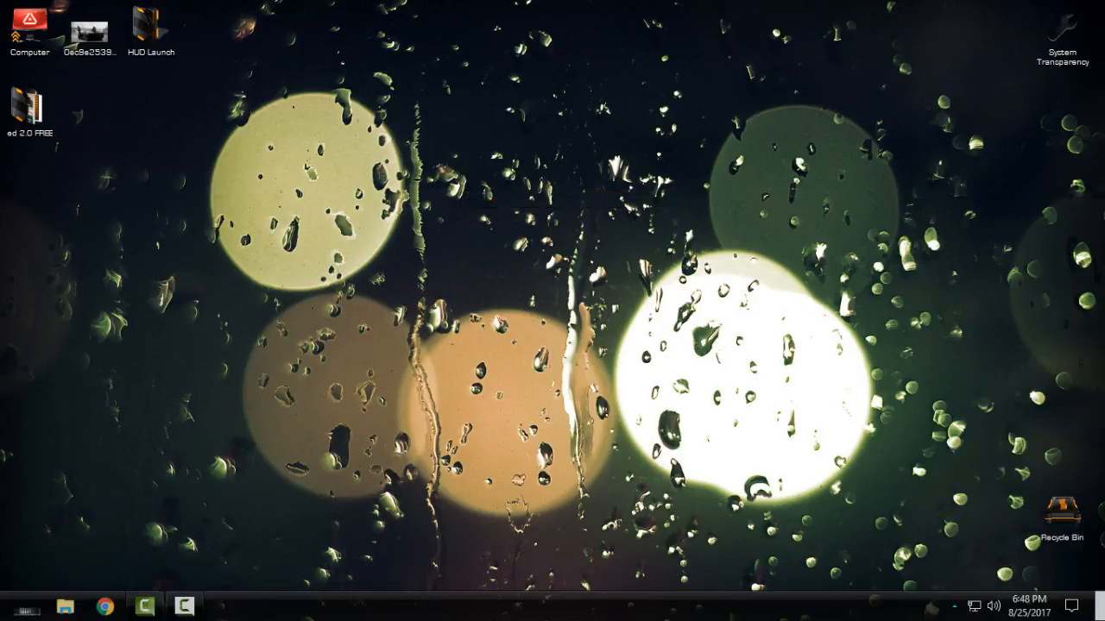
{"action": "left_click", "coordinate": [10, 603]}
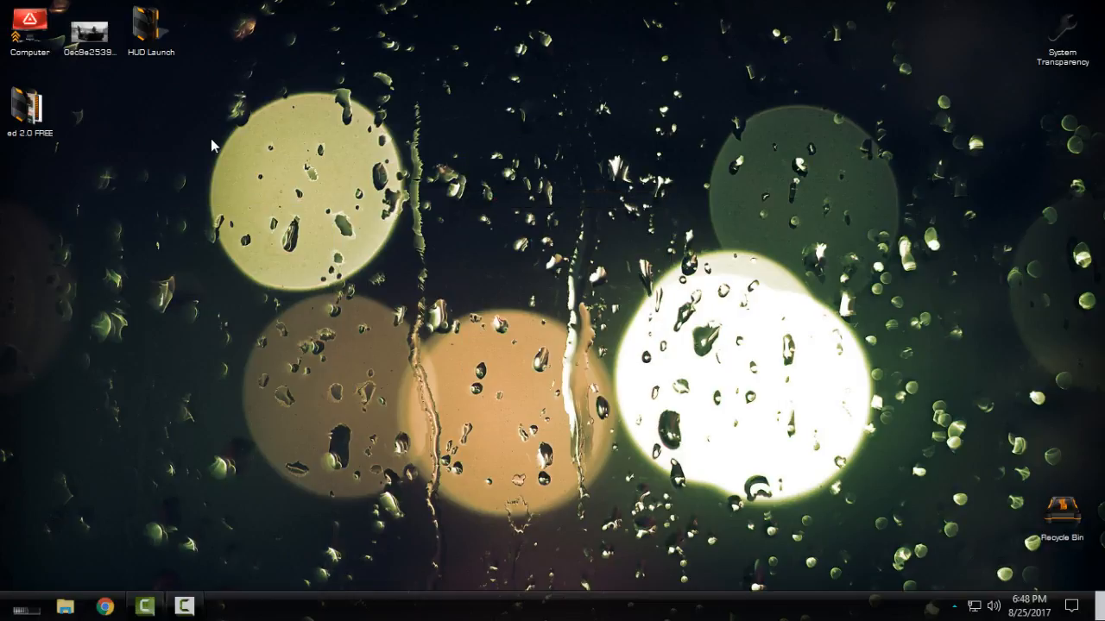
{"action": "left_click", "coordinate": [90, 28]}
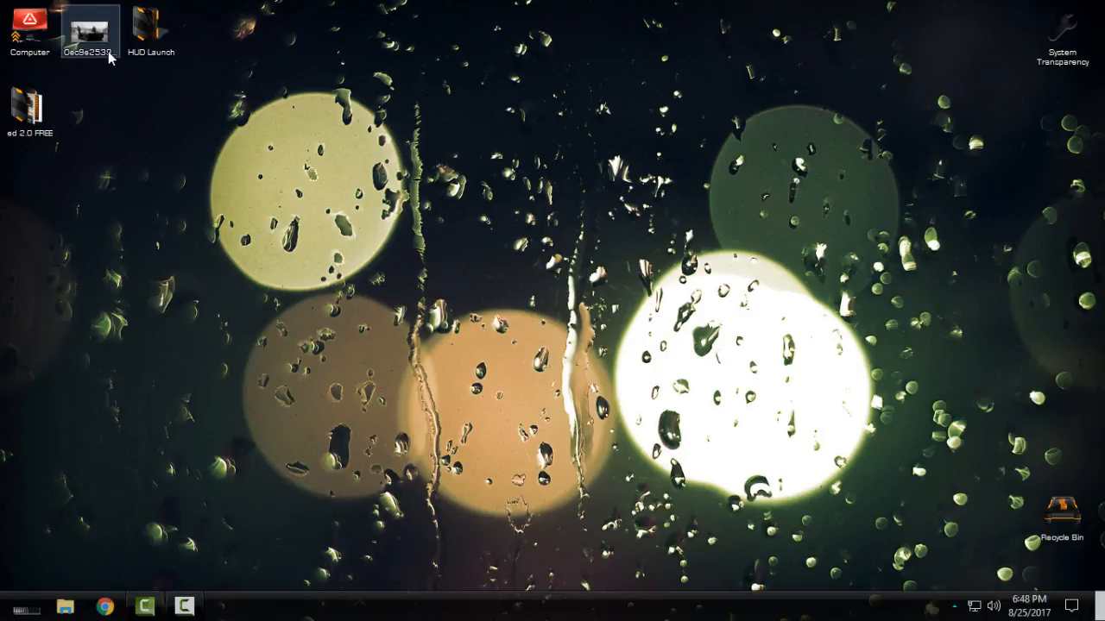
{"action": "double_click", "coordinate": [90, 25]}
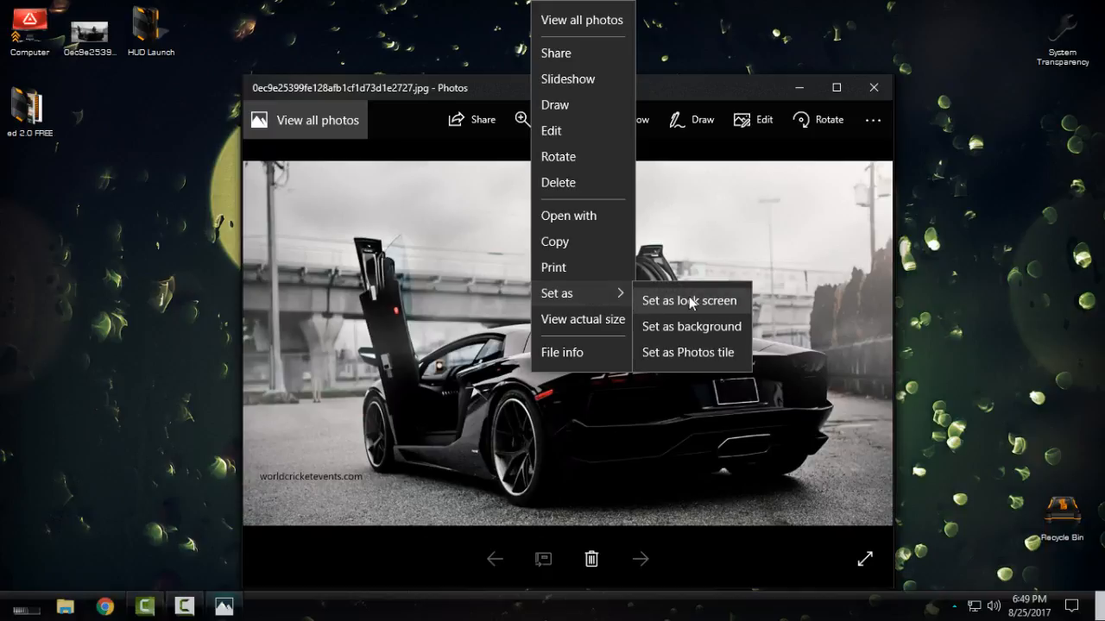
{"action": "mouse_move", "coordinate": [680, 328]}
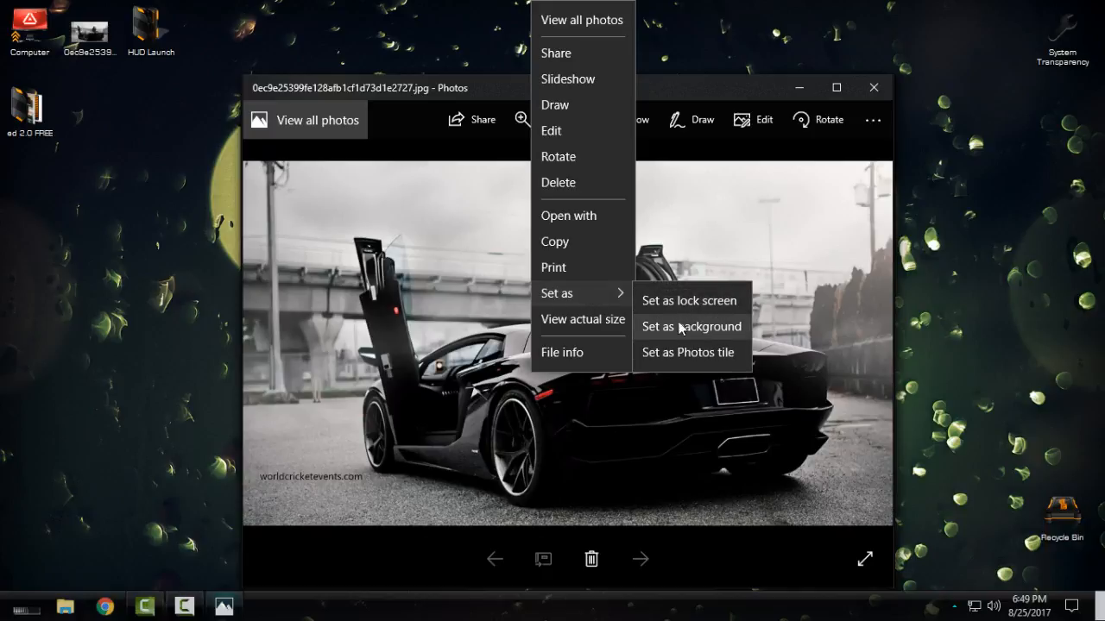
{"action": "left_click", "coordinate": [690, 326]}
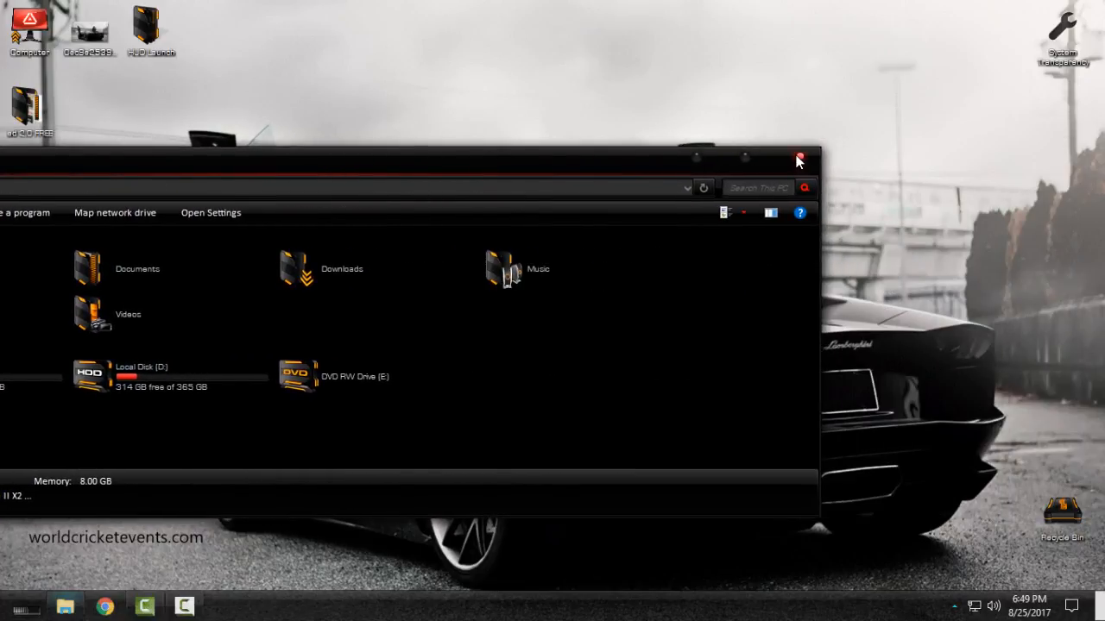
Step: Configure System Transparency at level 200 affecting all Explorer windows
{"action": "left_click", "coordinate": [798, 159]}
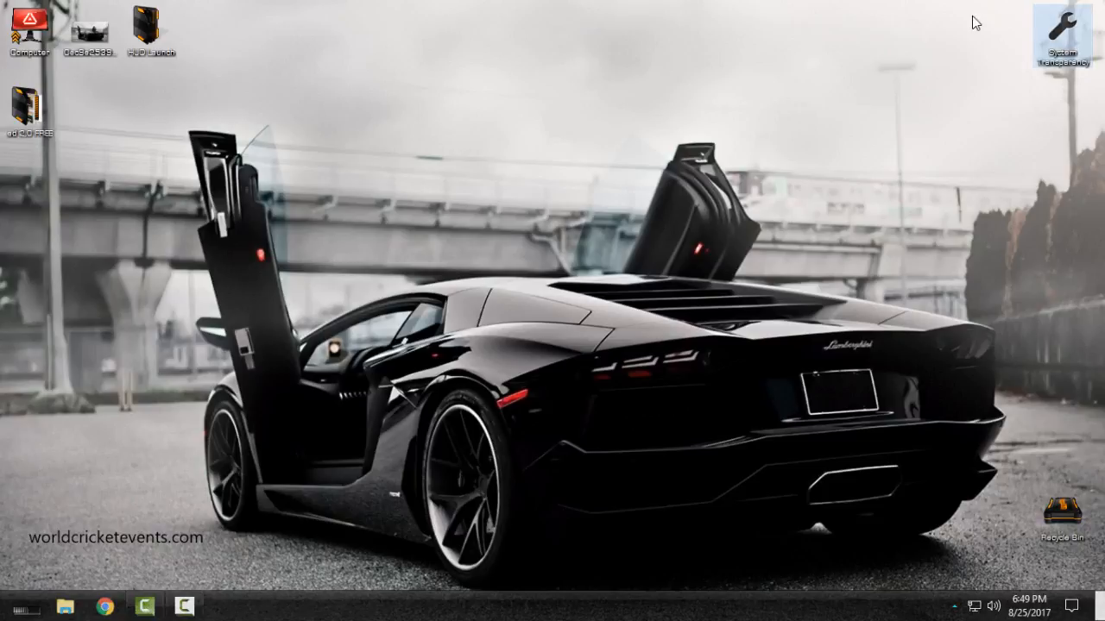
{"action": "mouse_move", "coordinate": [977, 100]}
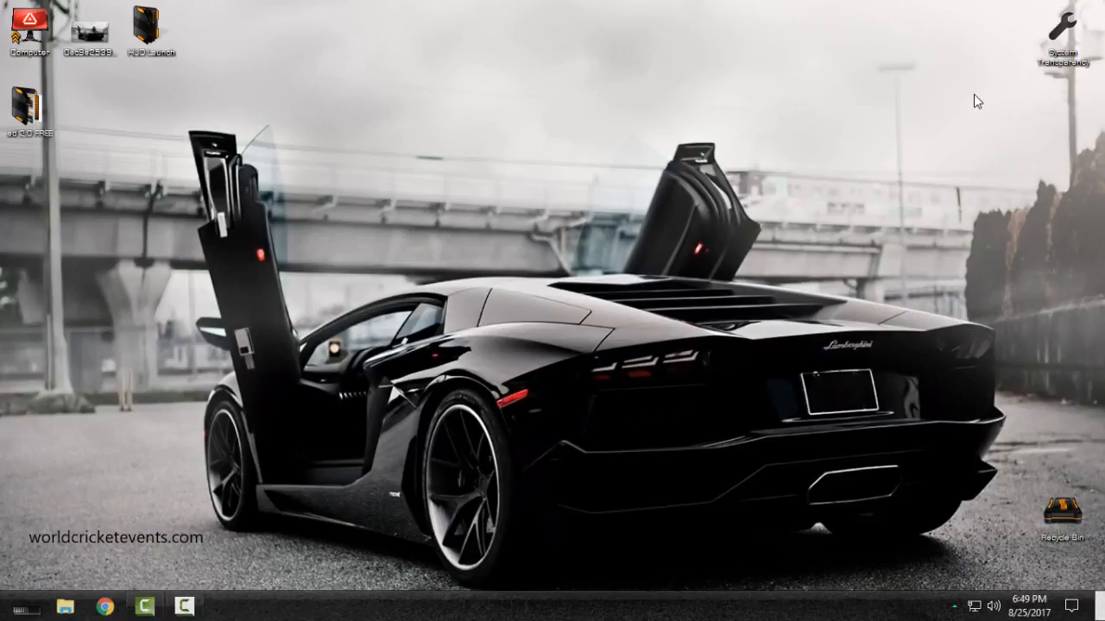
{"action": "left_click", "coordinate": [958, 606]}
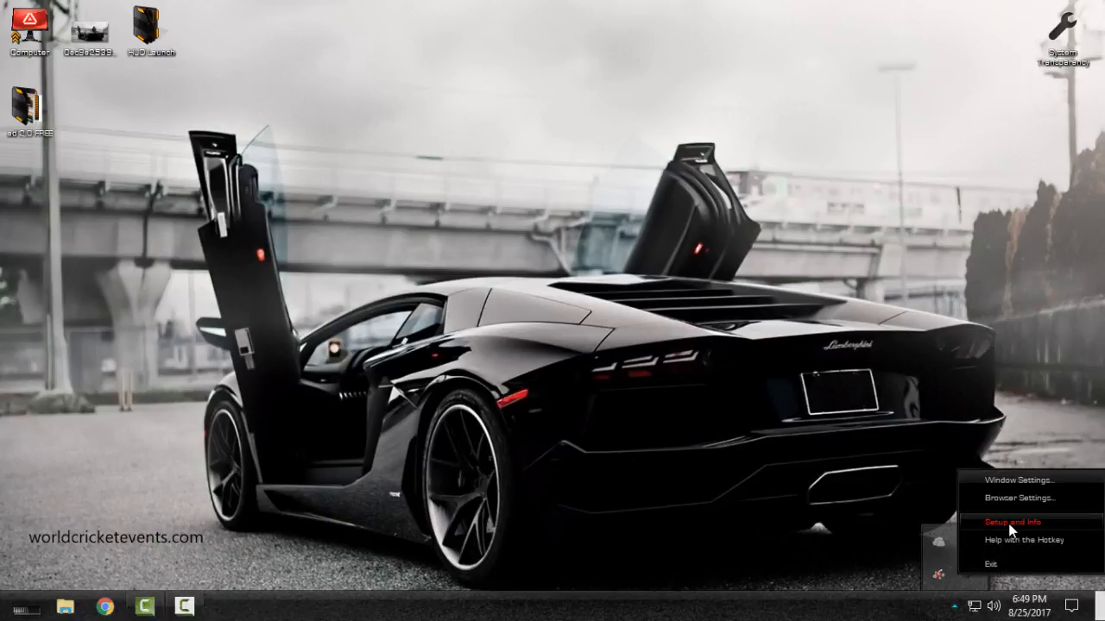
{"action": "left_click", "coordinate": [1011, 521]}
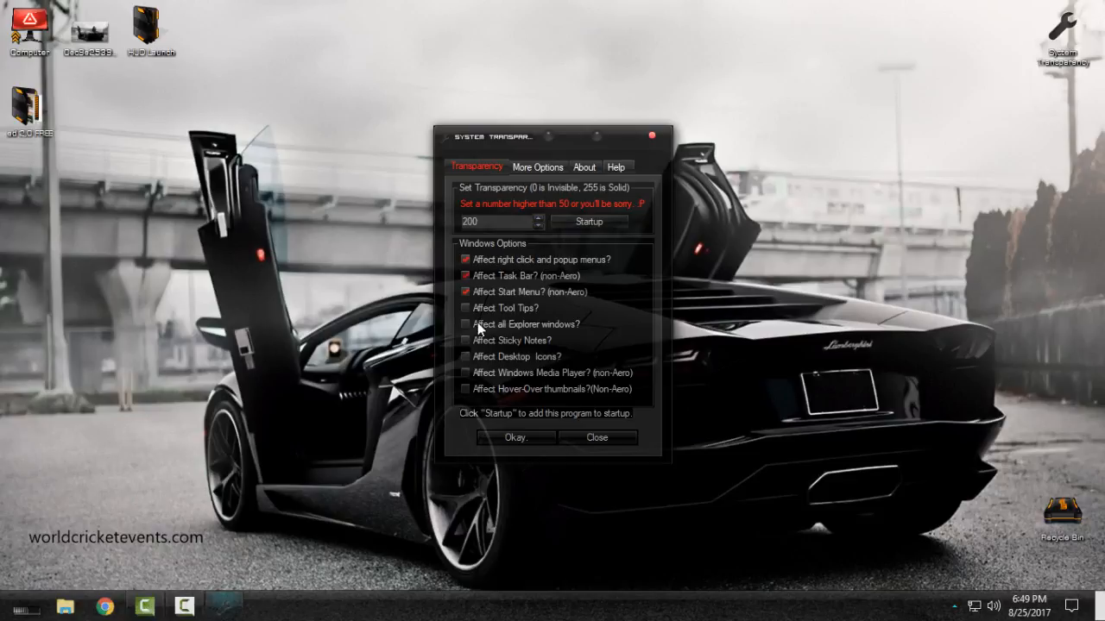
{"action": "left_click", "coordinate": [466, 325]}
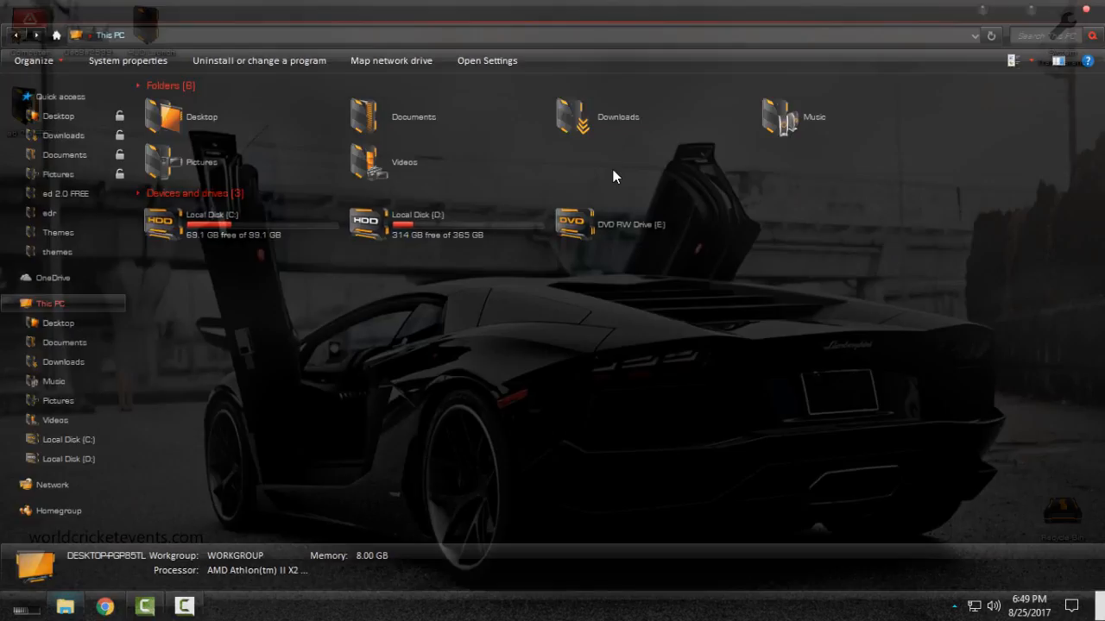
{"action": "mouse_move", "coordinate": [528, 7]}
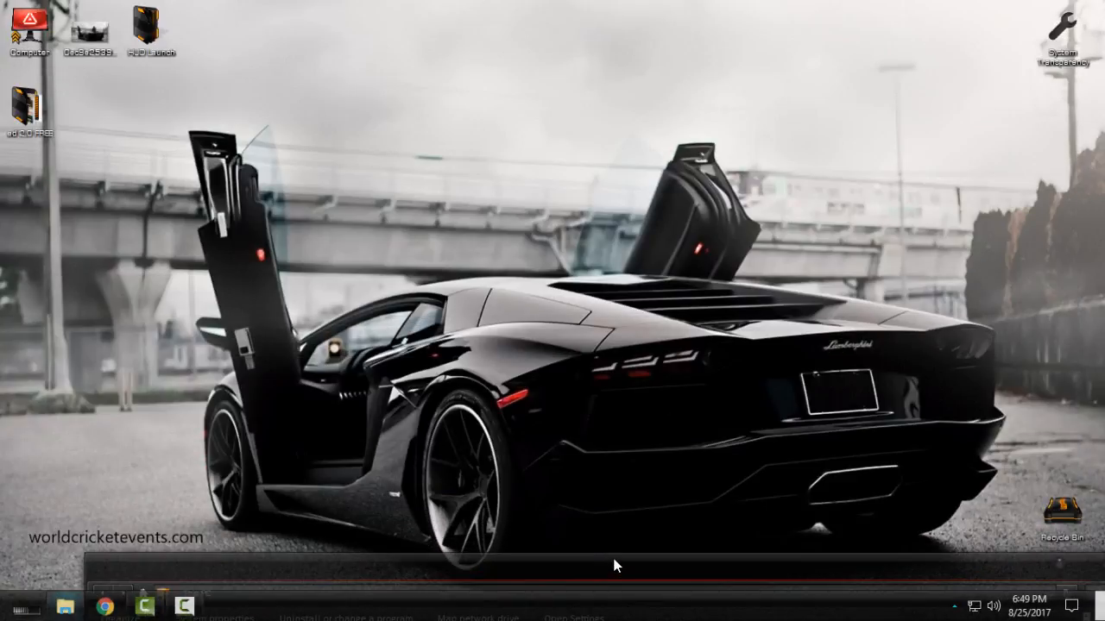
Step: View Control Panel's System information page for This PC in the see-through window
{"action": "left_click", "coordinate": [66, 604]}
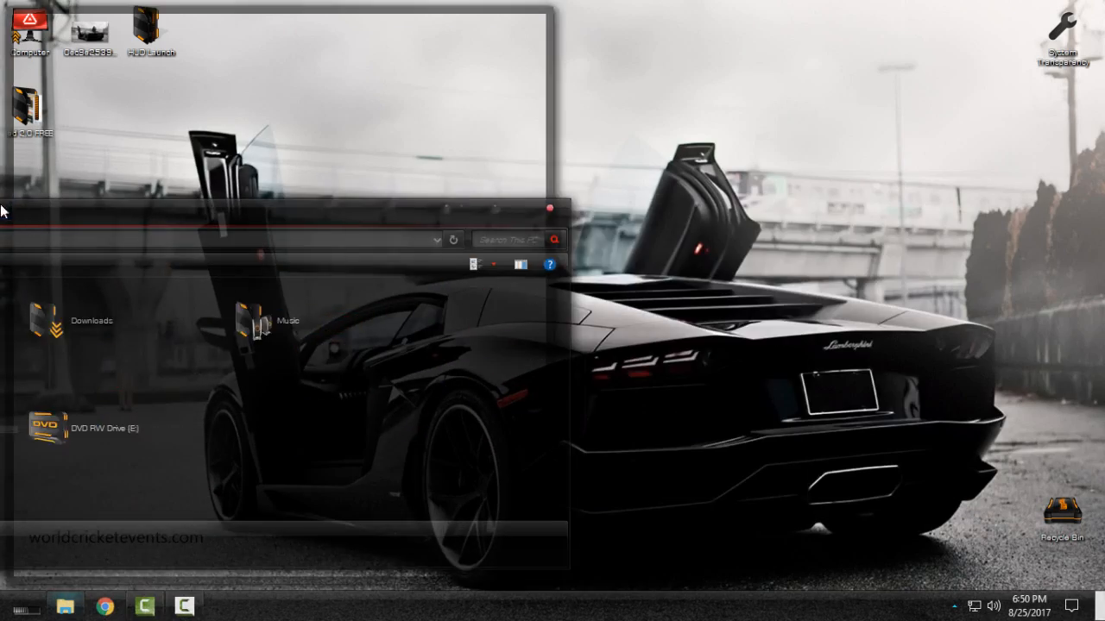
{"action": "left_click", "coordinate": [31, 603]}
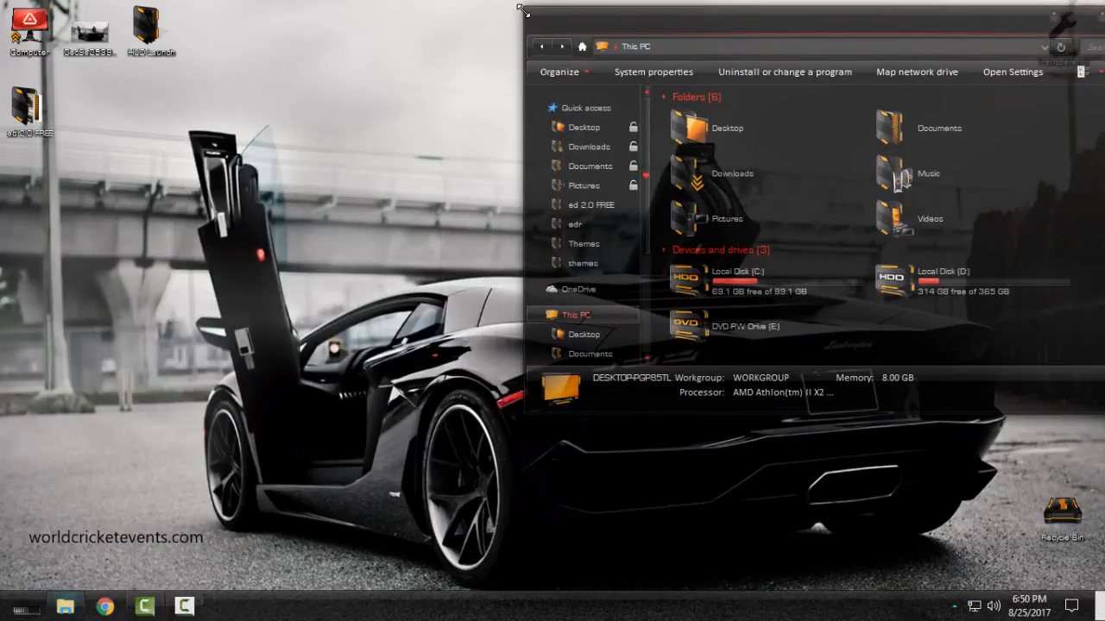
{"action": "left_click", "coordinate": [16, 604]}
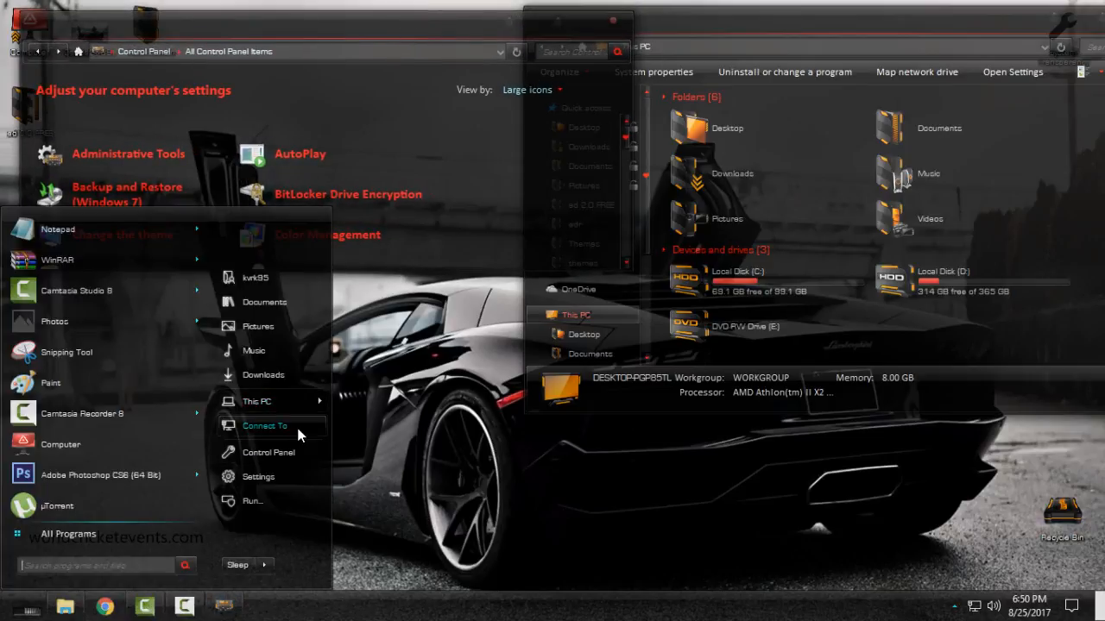
{"action": "right_click", "coordinate": [255, 400]}
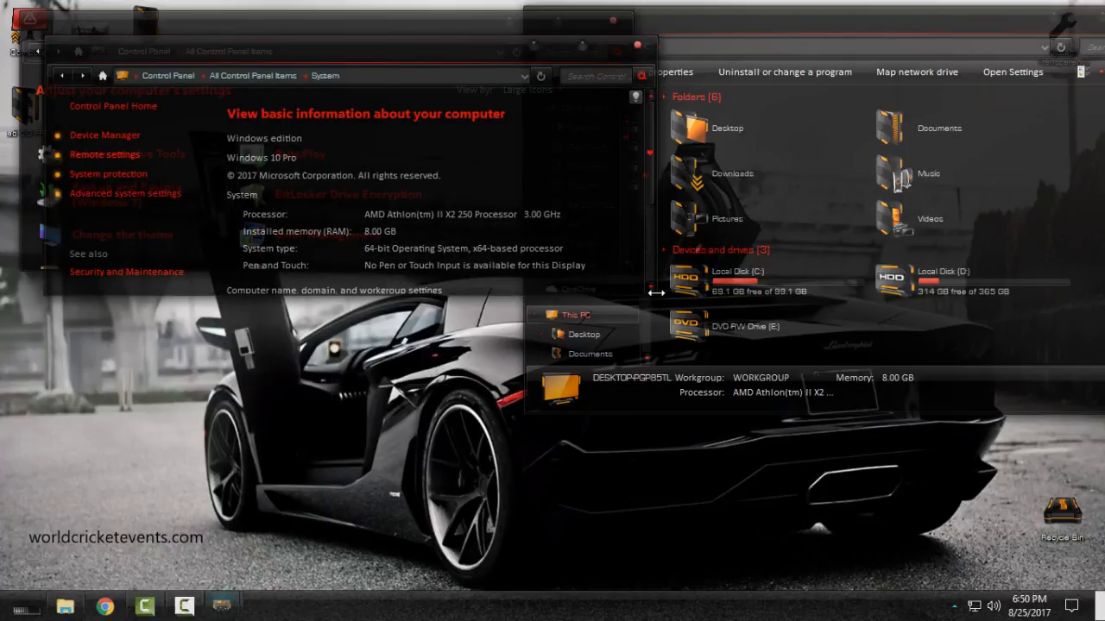
{"action": "mouse_move", "coordinate": [656, 297]}
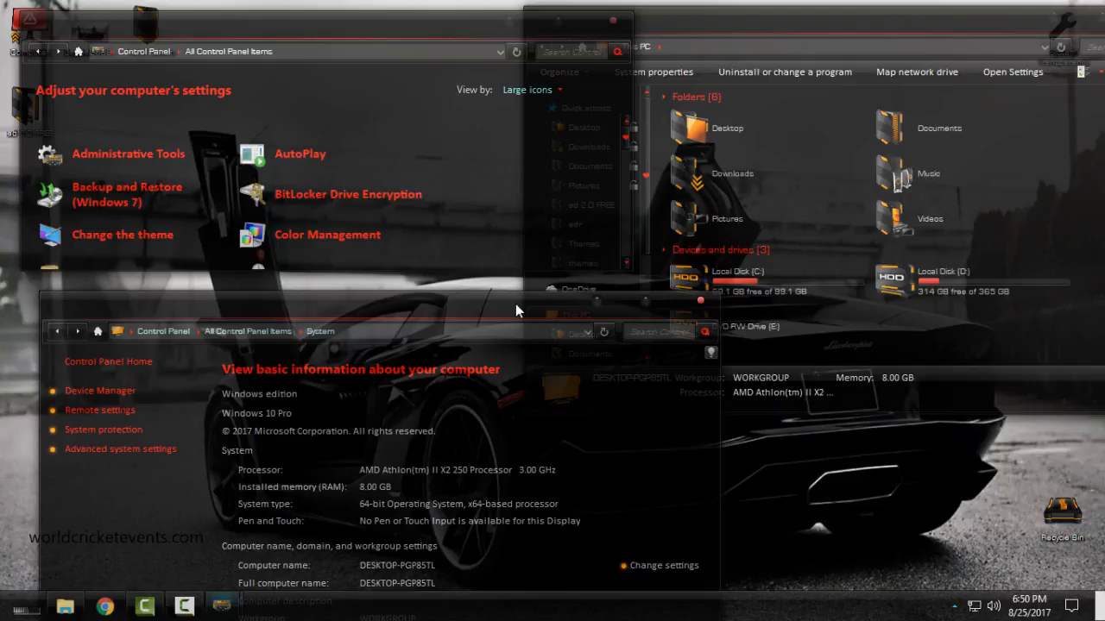
{"action": "mouse_move", "coordinate": [649, 300]}
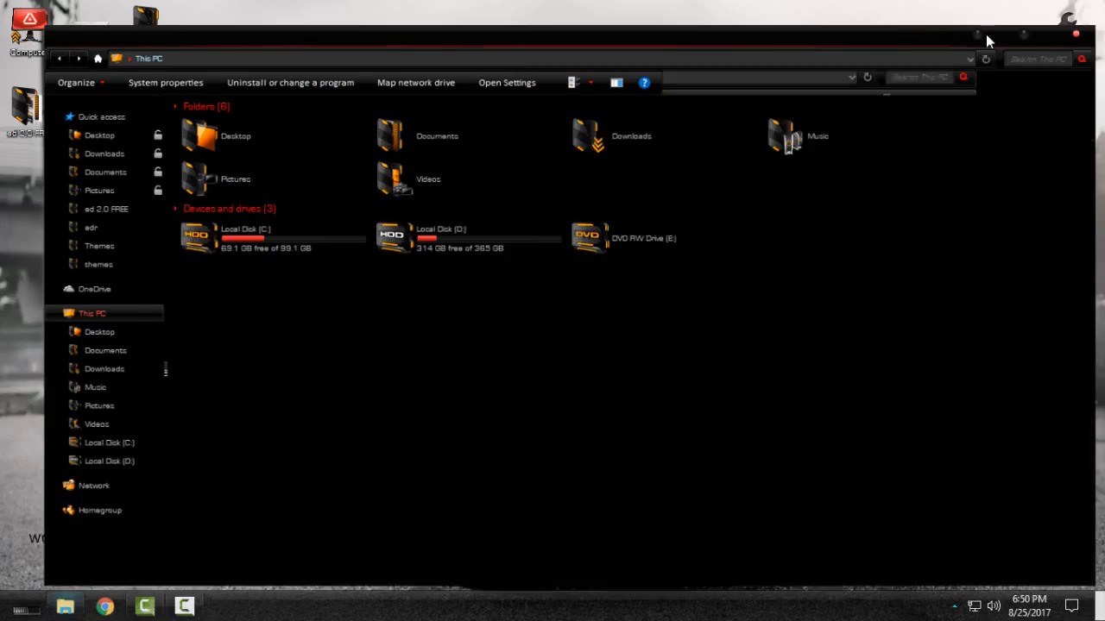
Step: Minimize Explorer, refresh the desktop and reopen This PC over the wallpaper
{"action": "left_click", "coordinate": [1073, 31]}
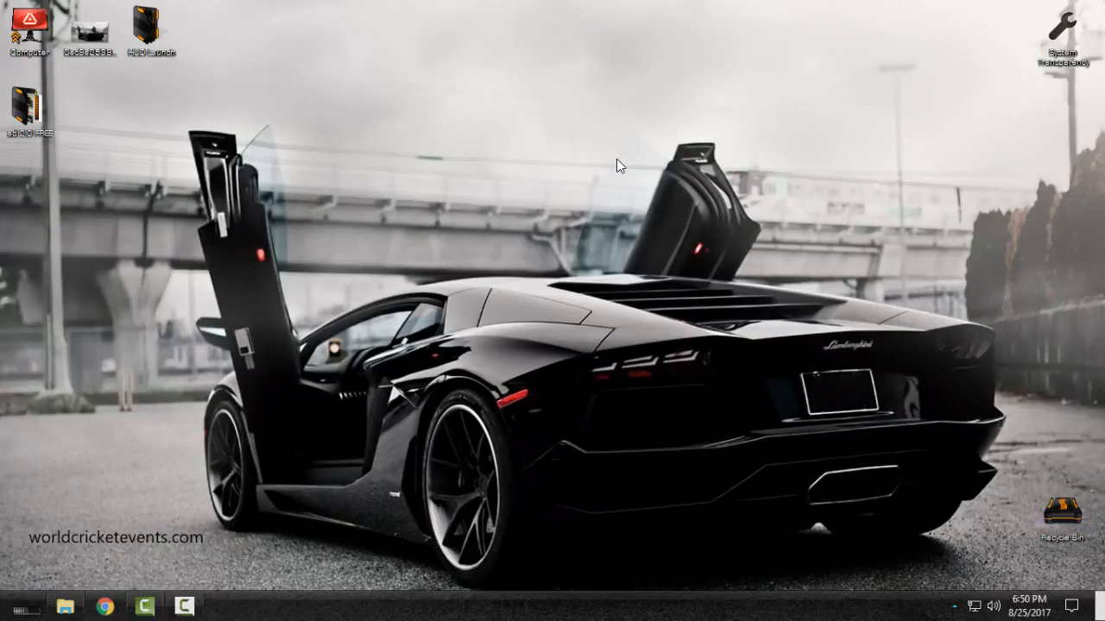
{"action": "mouse_move", "coordinate": [657, 183]}
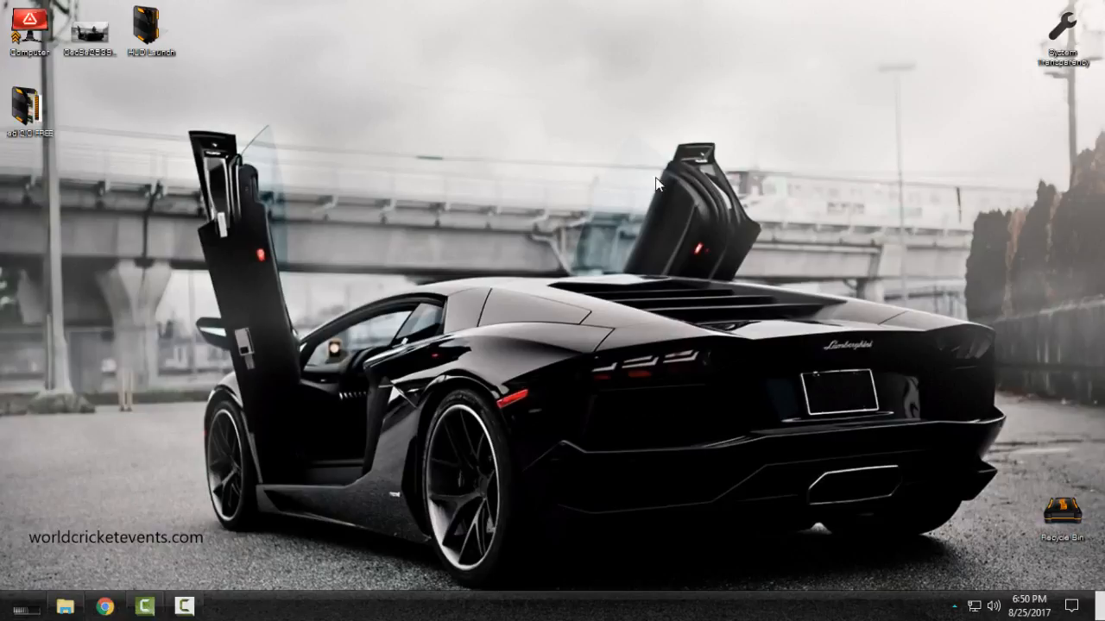
{"action": "mouse_move", "coordinate": [594, 262]}
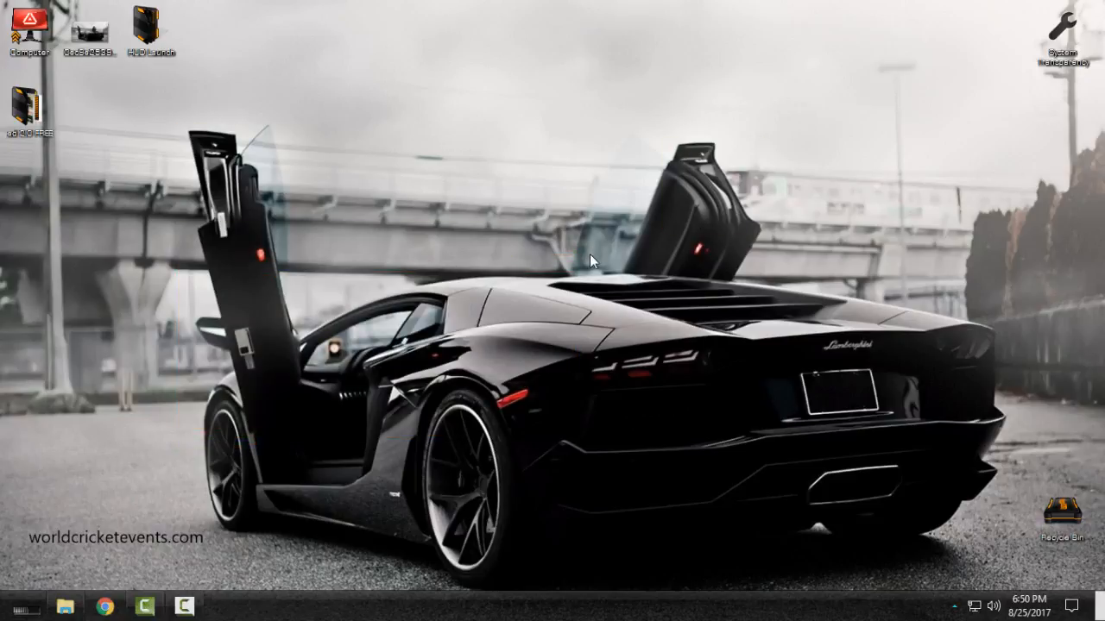
{"action": "mouse_move", "coordinate": [176, 214]}
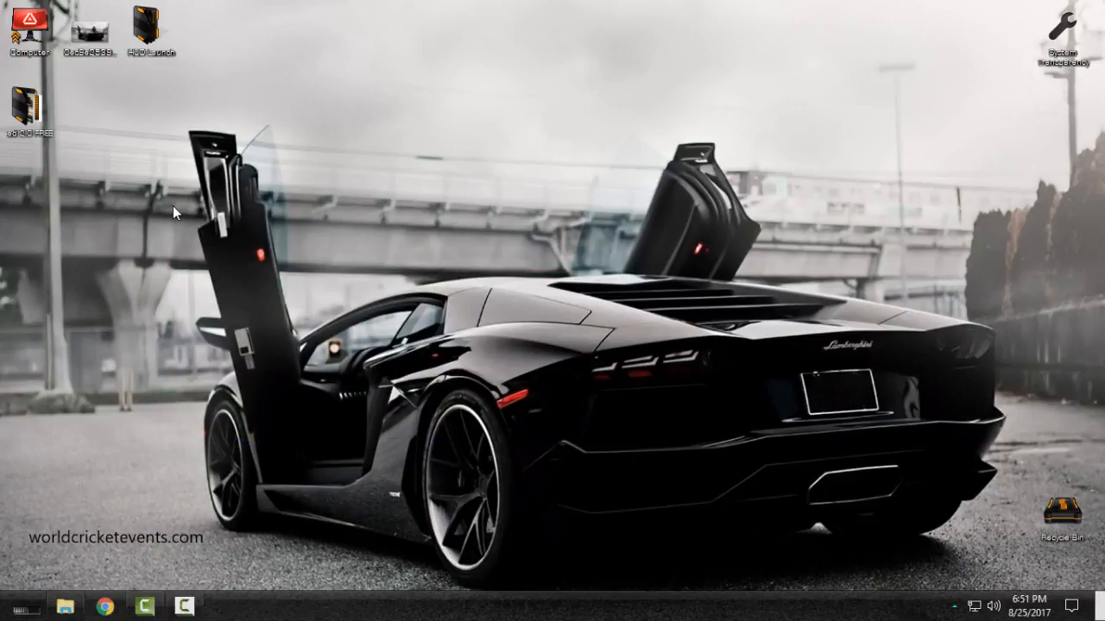
{"action": "right_click", "coordinate": [497, 394]}
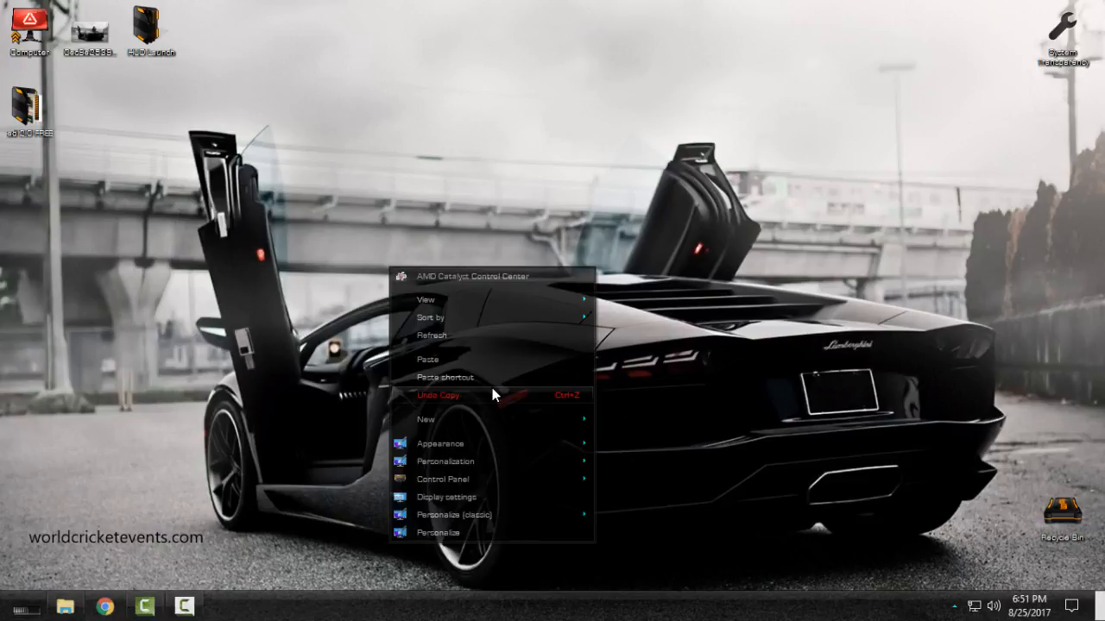
{"action": "left_click", "coordinate": [832, 297]}
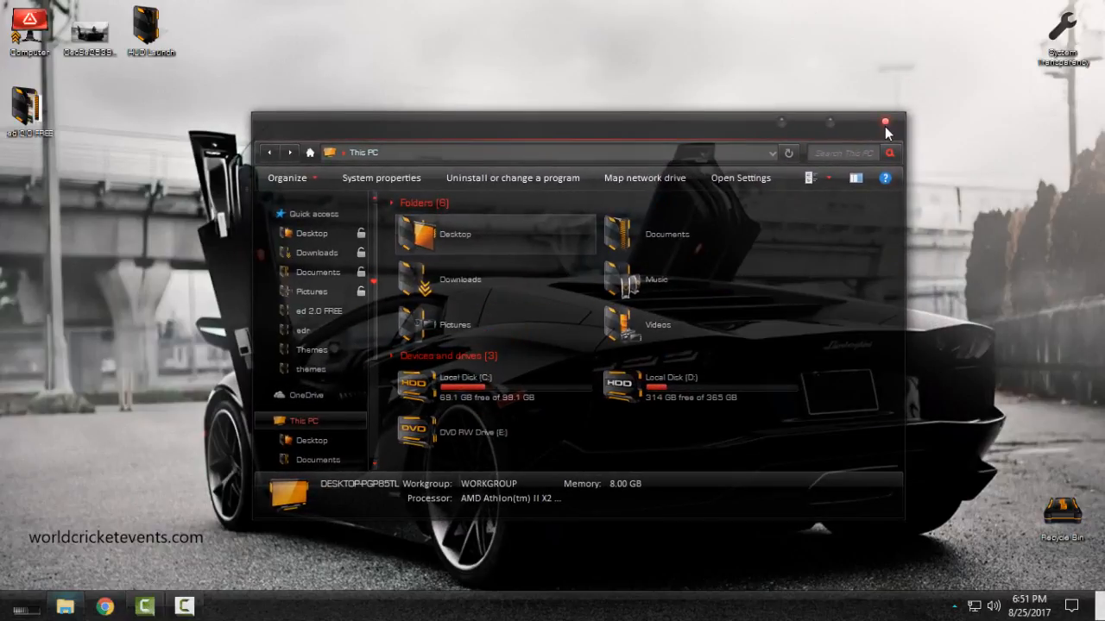
Step: In System Transparency's More Options, tick then untick Firefox, keeping level 150
{"action": "left_click", "coordinate": [880, 120]}
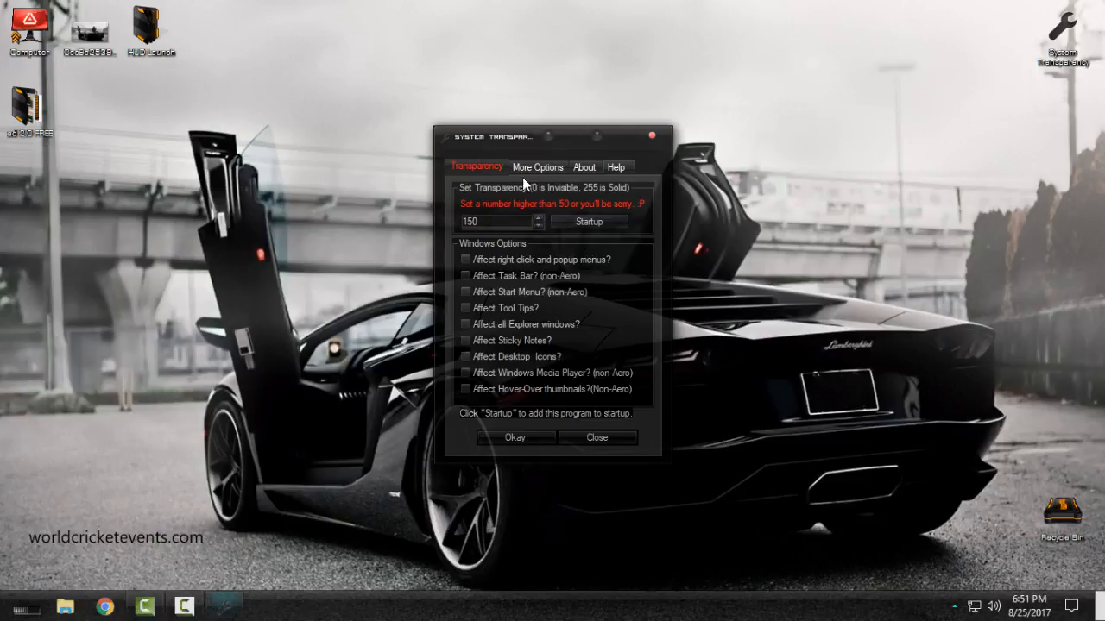
{"action": "left_click", "coordinate": [538, 166]}
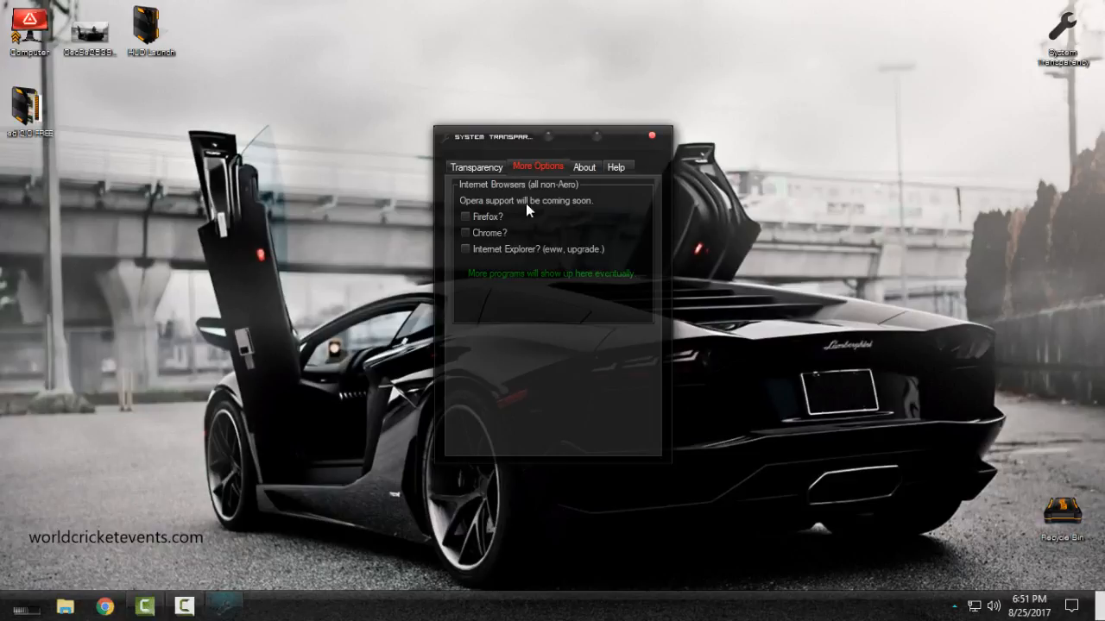
{"action": "mouse_move", "coordinate": [498, 235]}
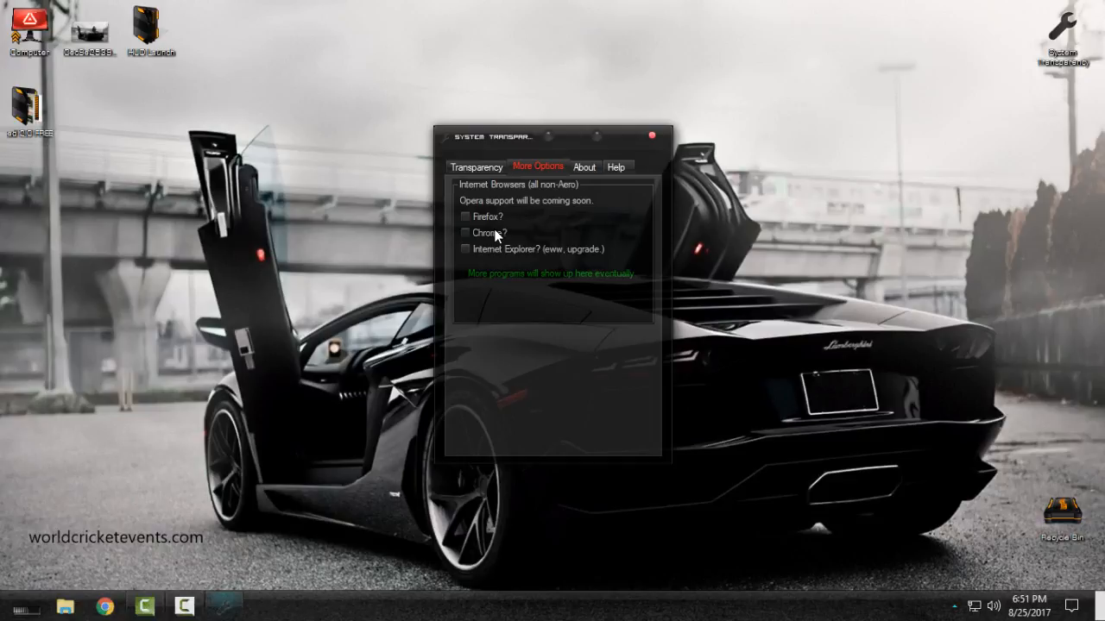
{"action": "left_click", "coordinate": [466, 218]}
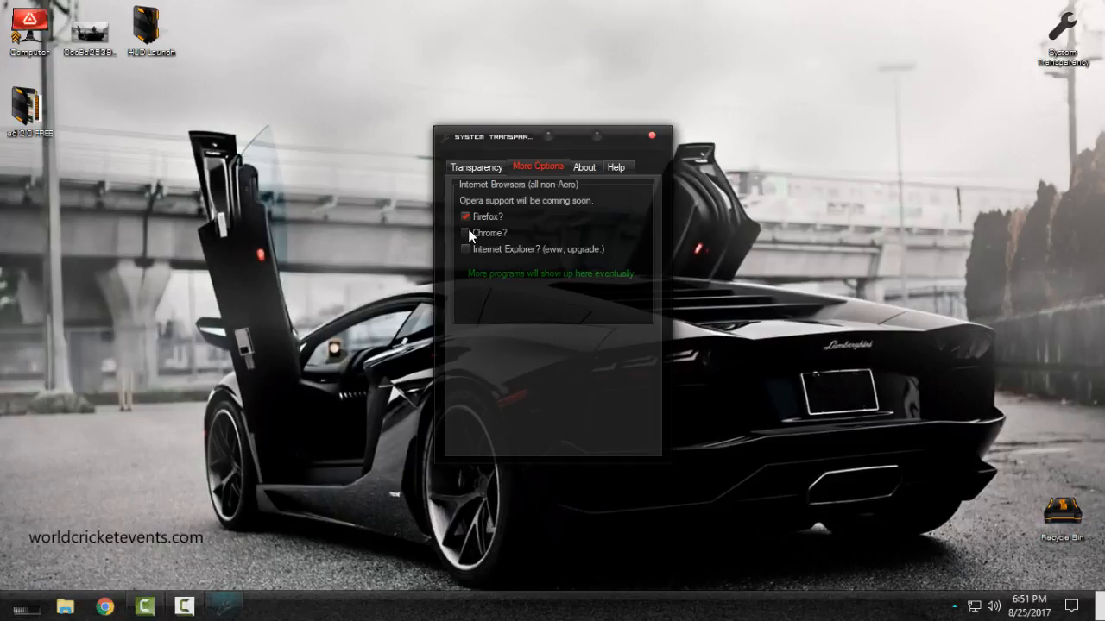
{"action": "left_click", "coordinate": [466, 217]}
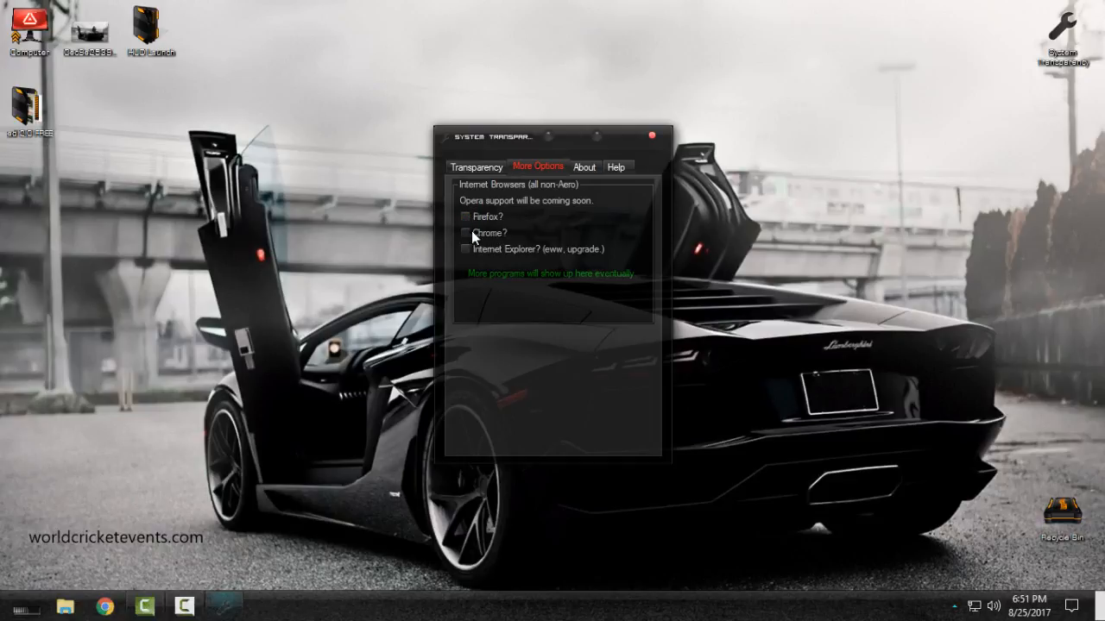
{"action": "left_click", "coordinate": [476, 166]}
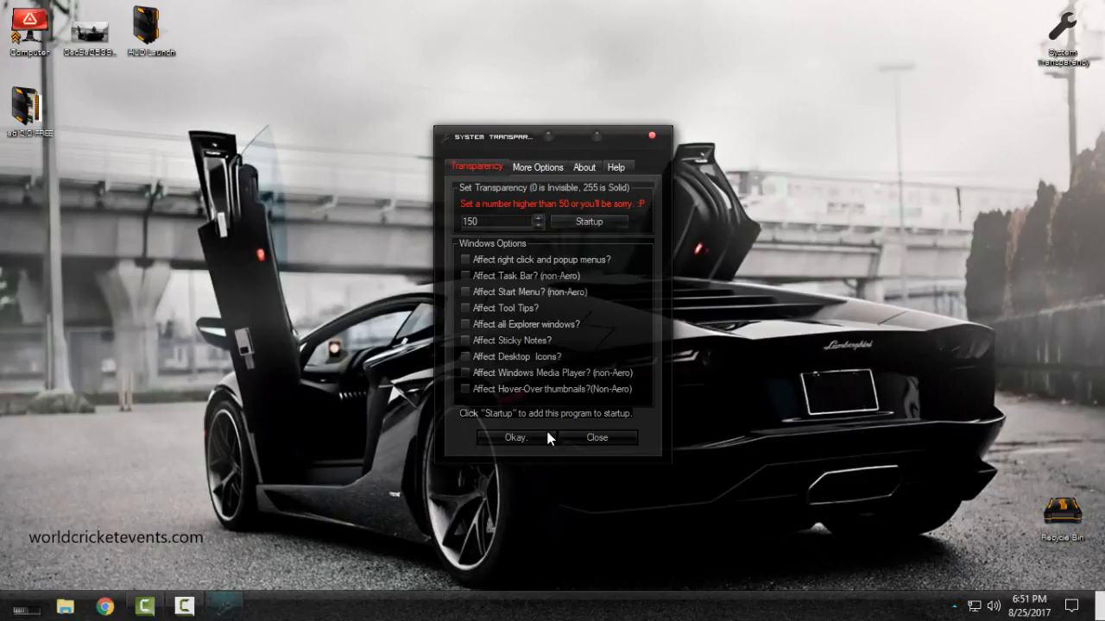
Step: Apply transparency 150, browse Local Disk (C:) in the translucent explorer and close it
{"action": "left_click", "coordinate": [514, 439]}
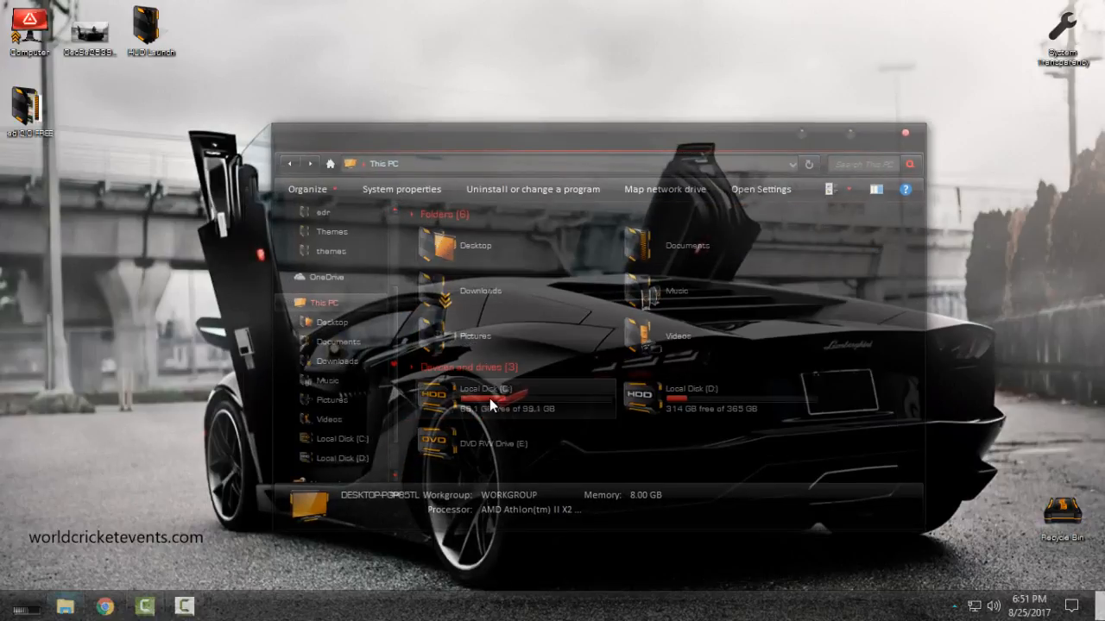
{"action": "double_click", "coordinate": [492, 395]}
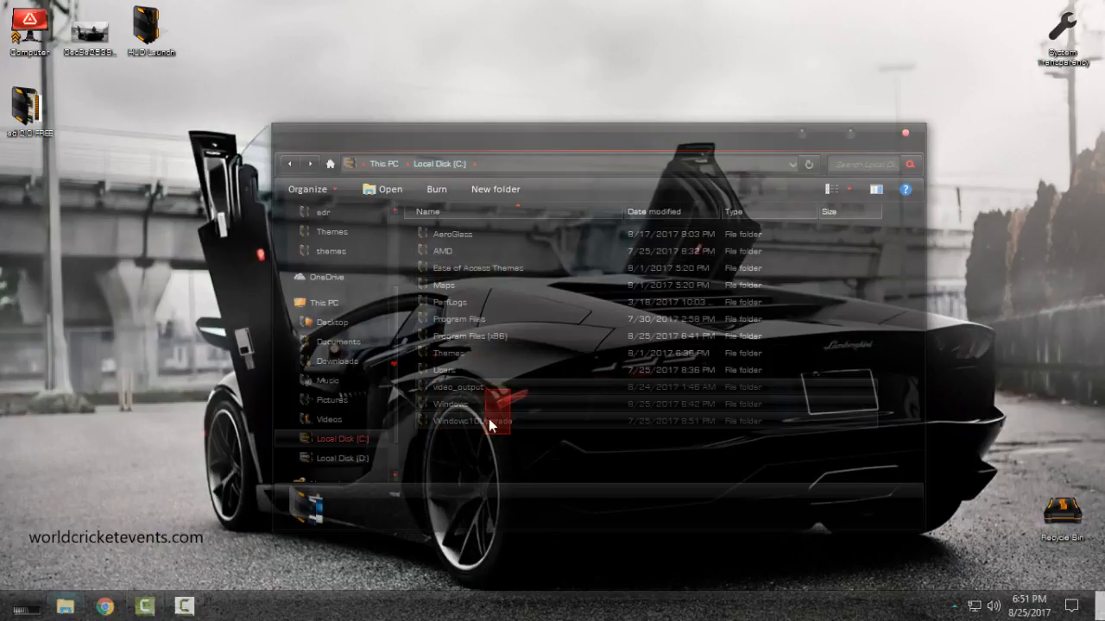
{"action": "left_click", "coordinate": [904, 131]}
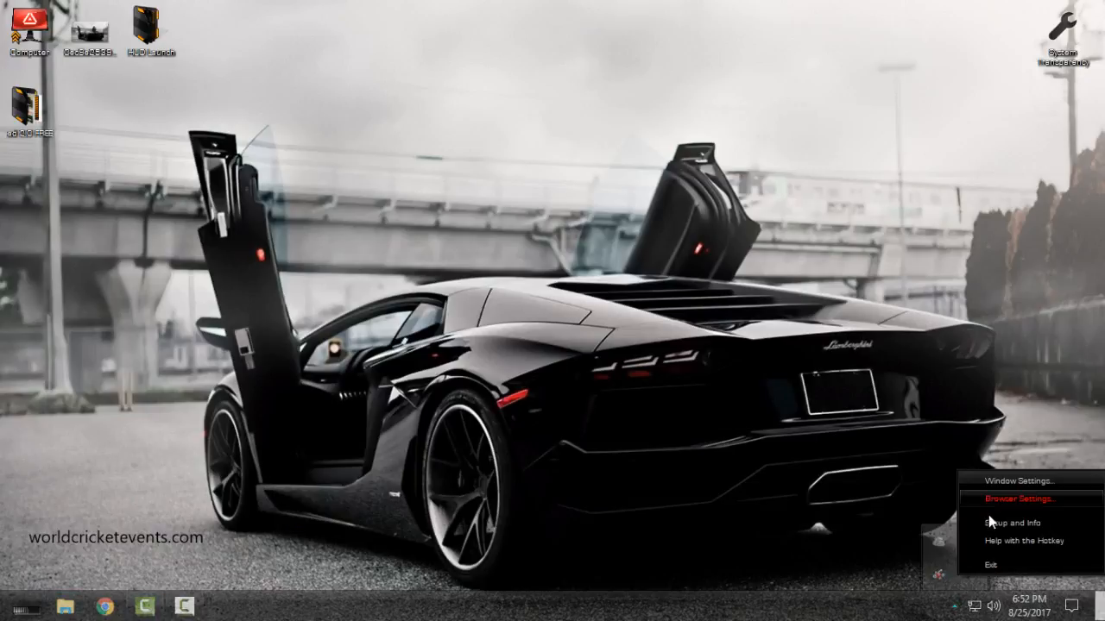
Step: Reapply transparency from the tray menu, view the Desktop folder through This PC and close it
{"action": "left_click", "coordinate": [1015, 480]}
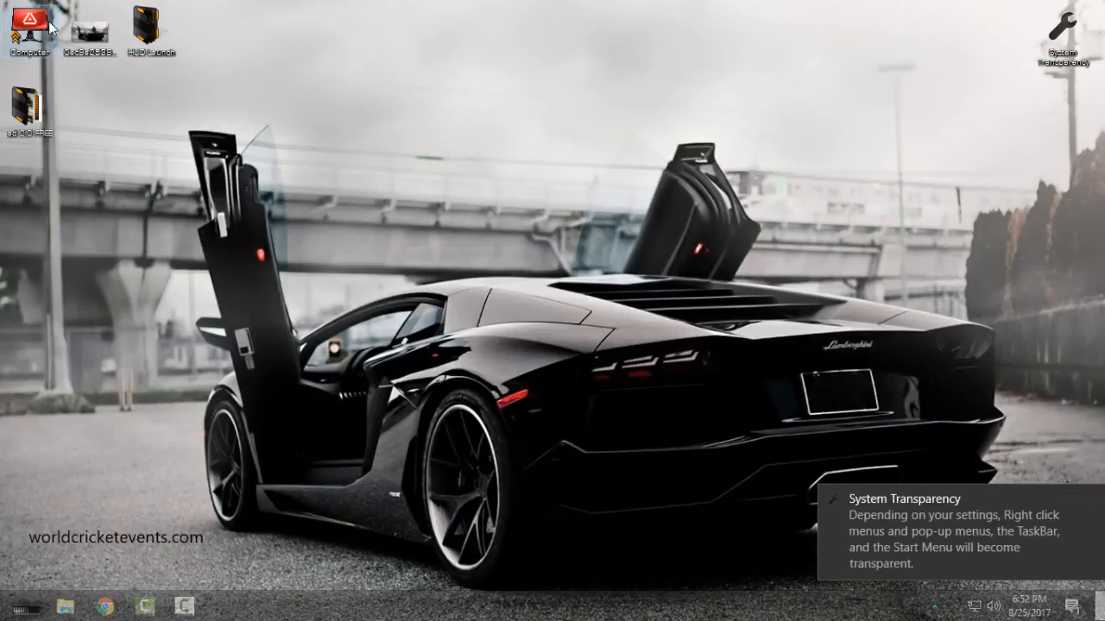
{"action": "double_click", "coordinate": [31, 26]}
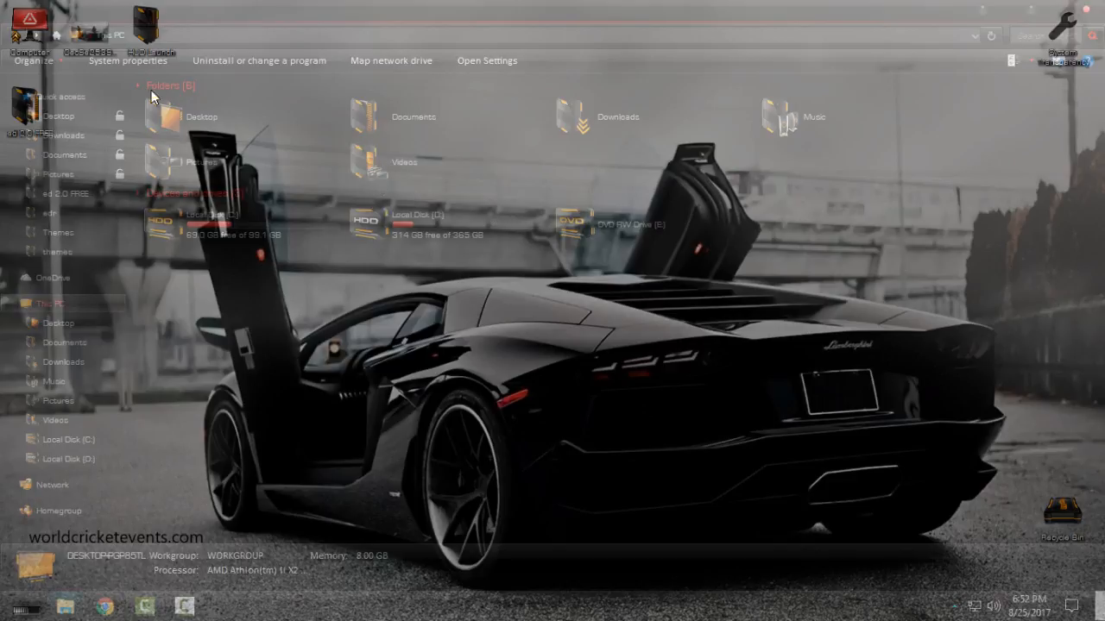
{"action": "mouse_move", "coordinate": [69, 183]}
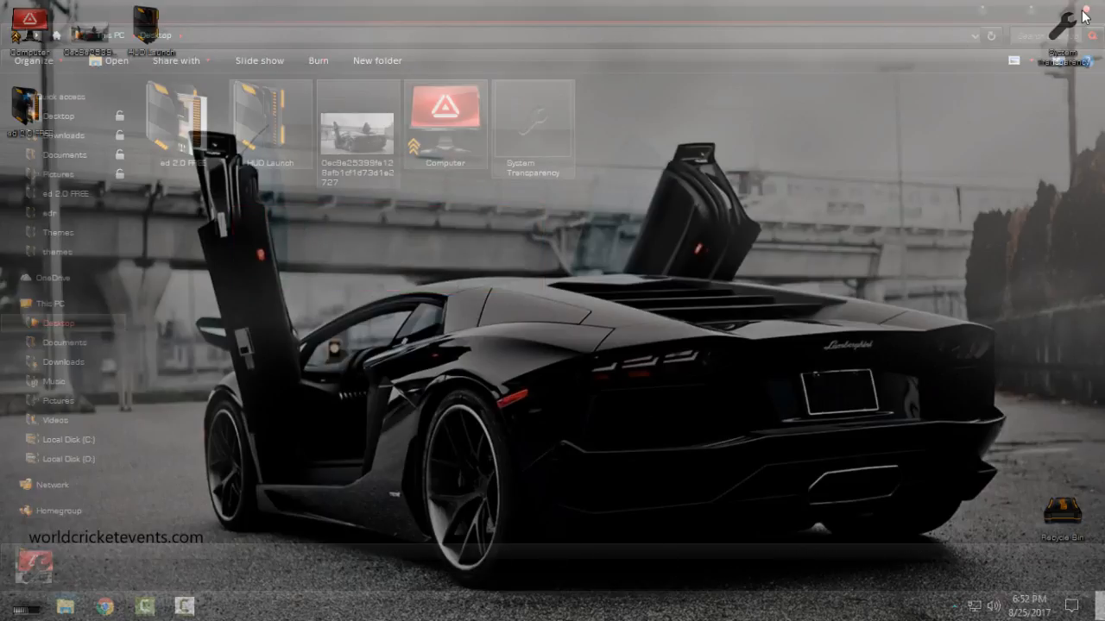
{"action": "left_click", "coordinate": [1084, 15]}
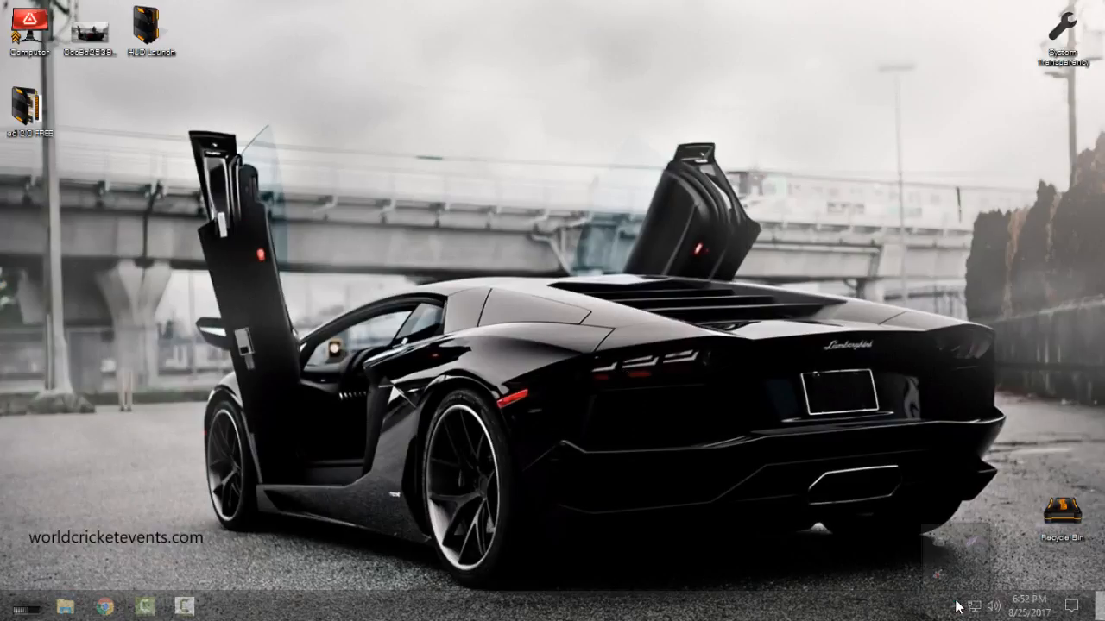
{"action": "mouse_move", "coordinate": [731, 338]}
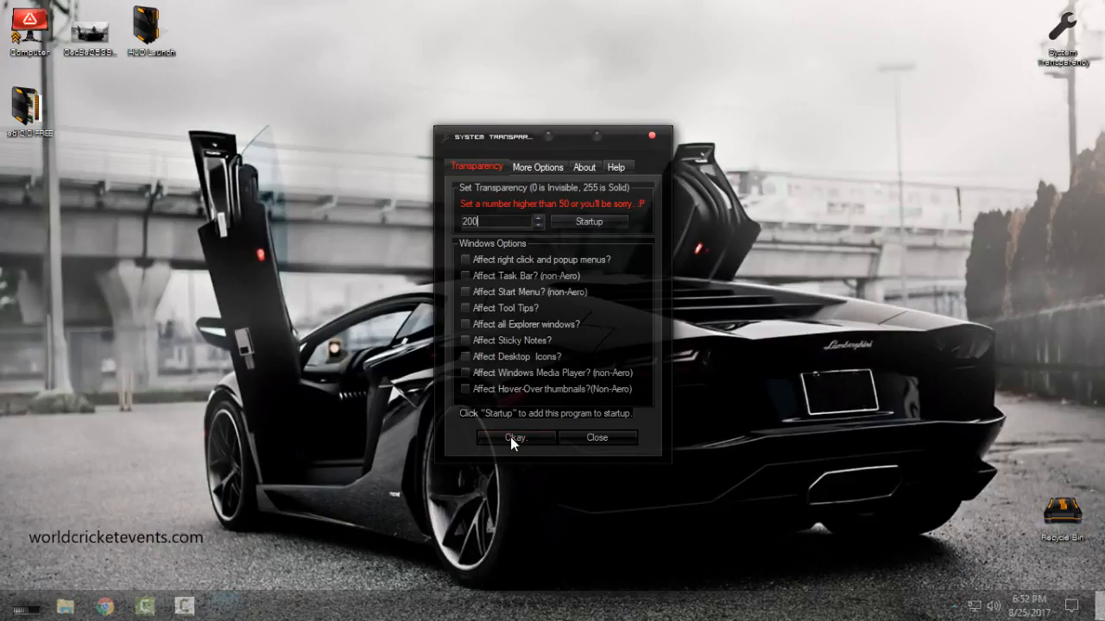
Step: Apply transparency level 200 and check the see-through Start menu
{"action": "left_click", "coordinate": [516, 438]}
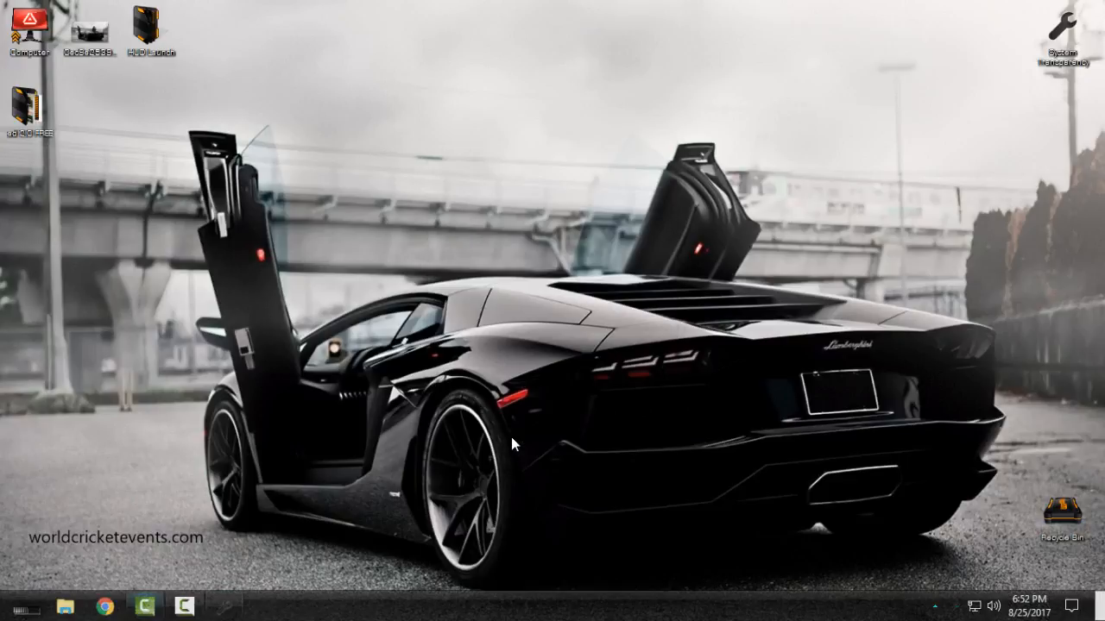
{"action": "left_click", "coordinate": [16, 607]}
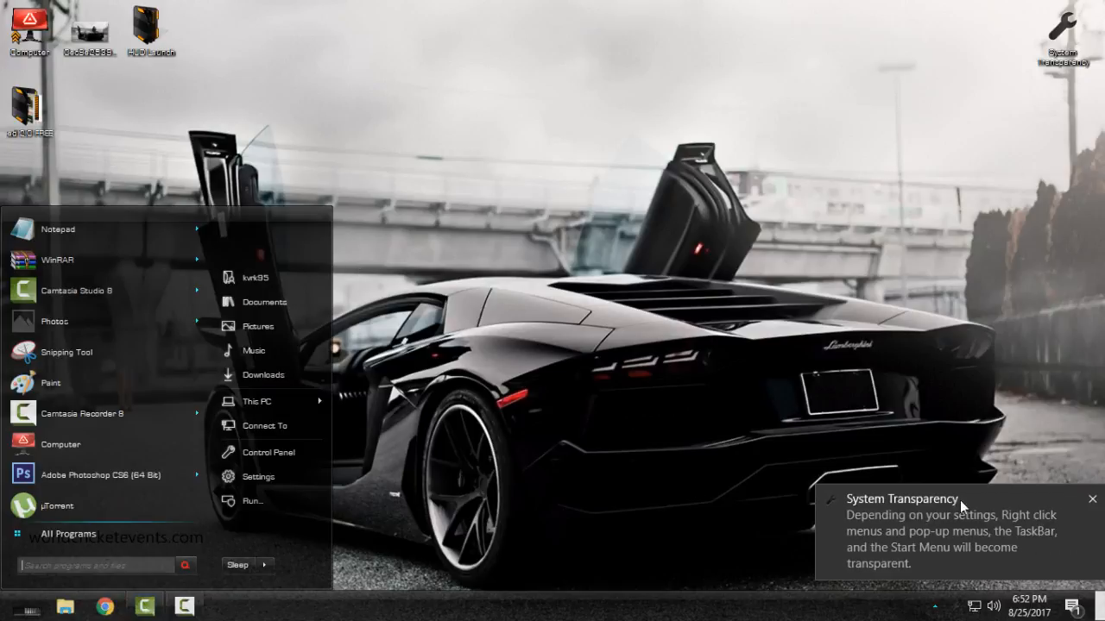